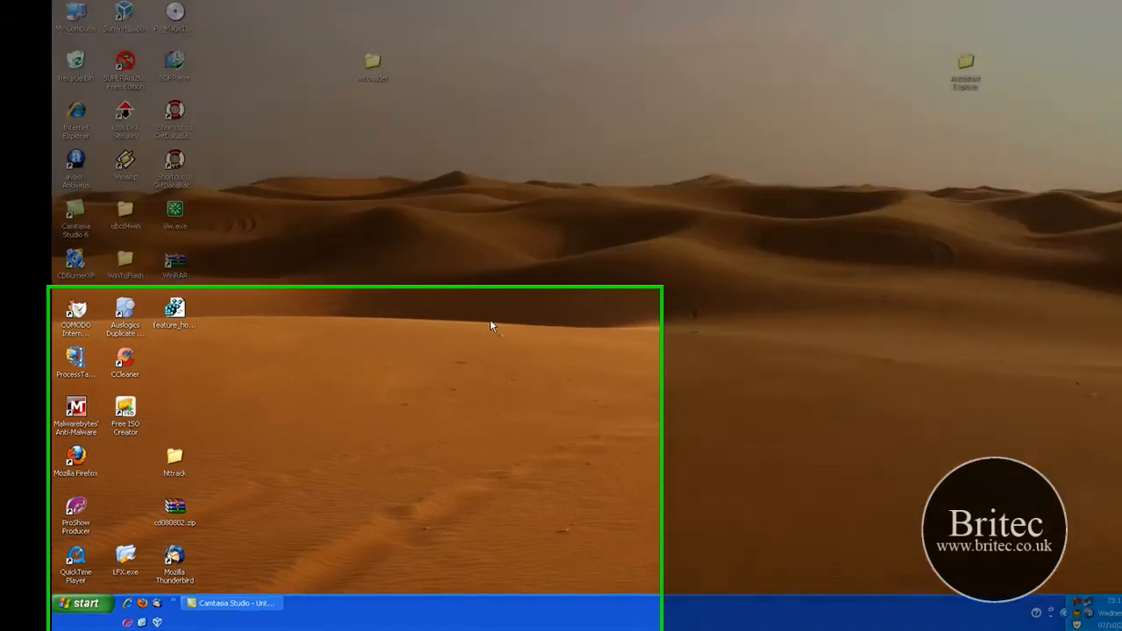
Step: Launch System Restore from Help and Support Center's 'Undo changes' task, then close the wizard
click(84, 603)
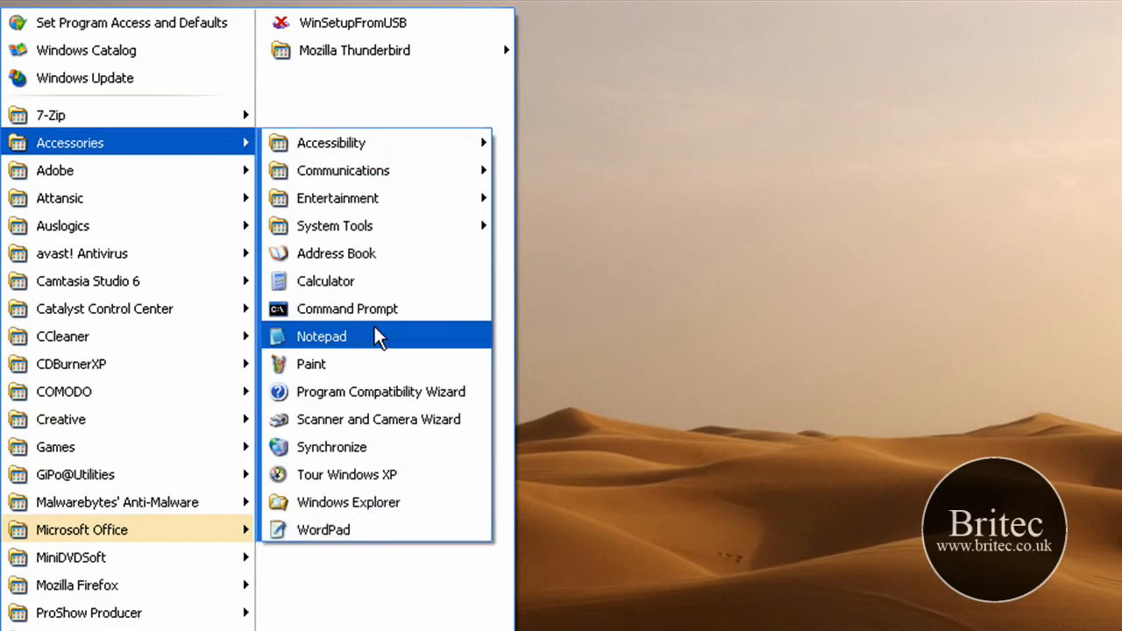
mouse_move(334, 225)
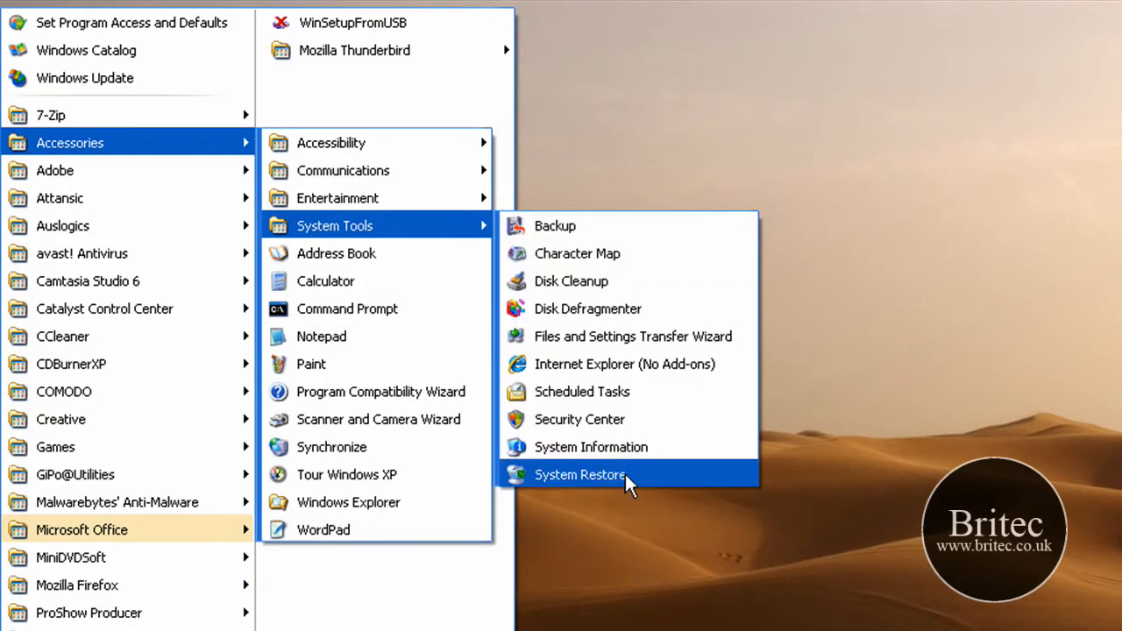
mouse_move(575, 476)
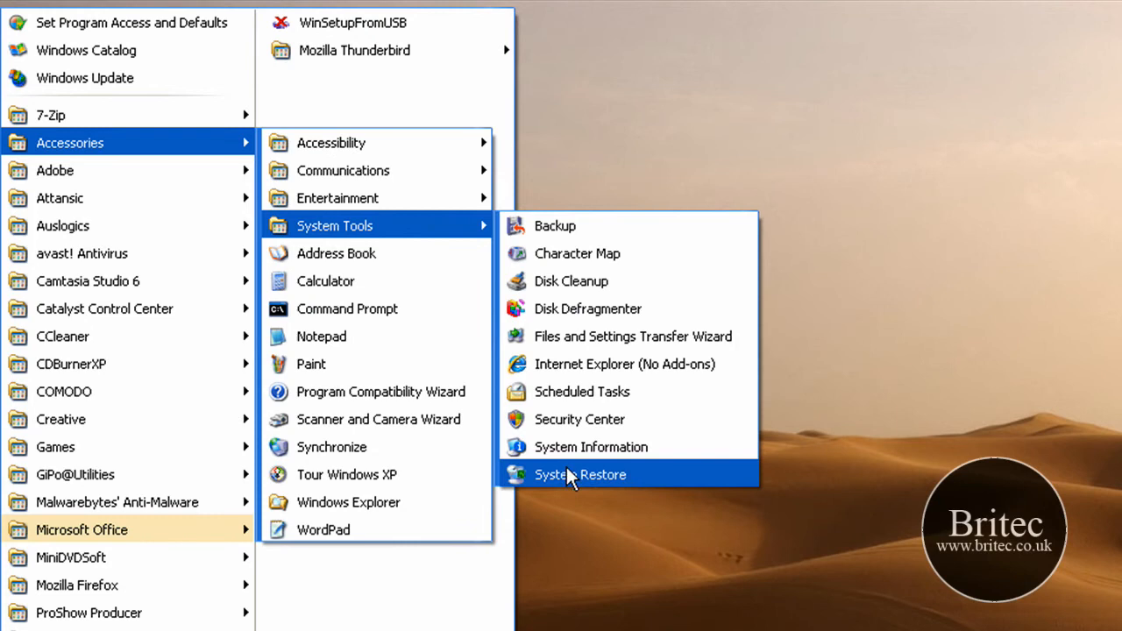
click(581, 474)
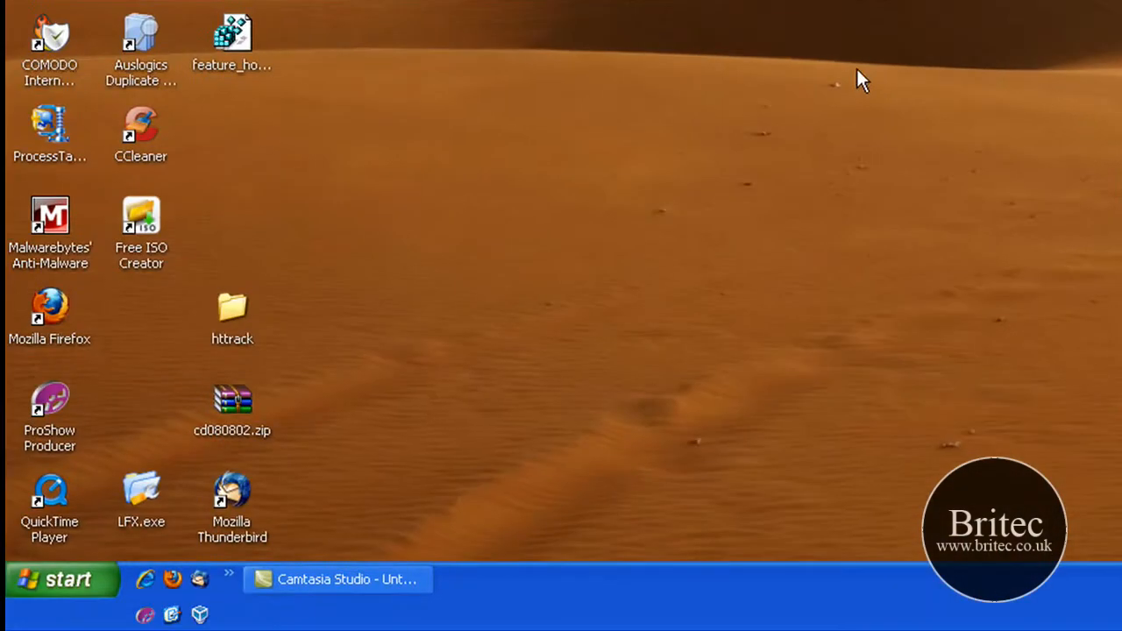
mouse_move(873, 71)
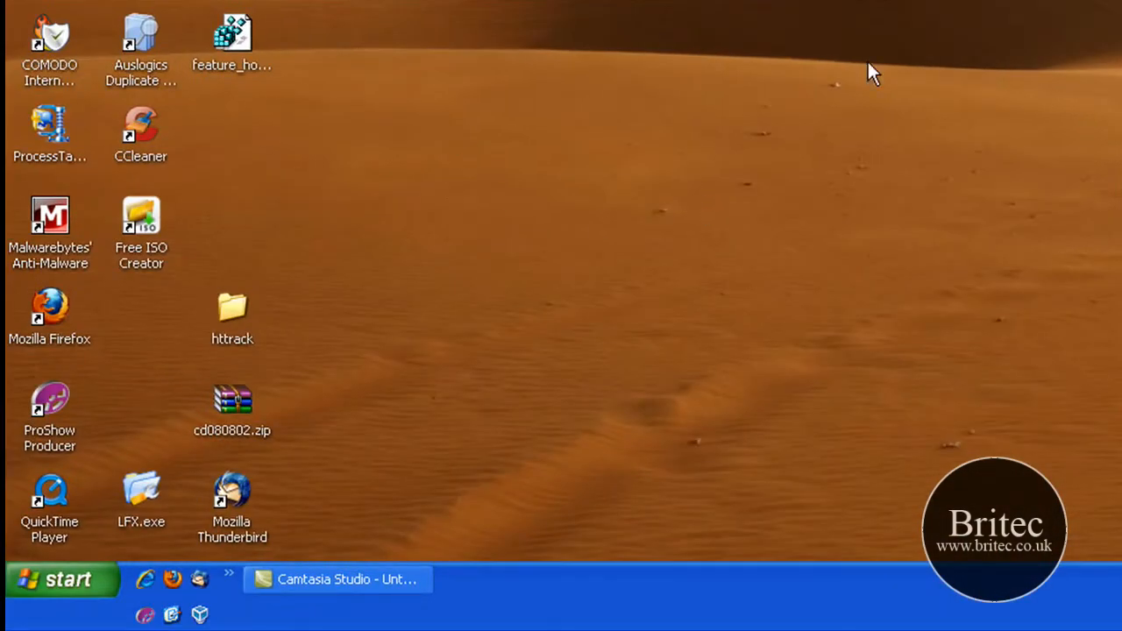
click(61, 579)
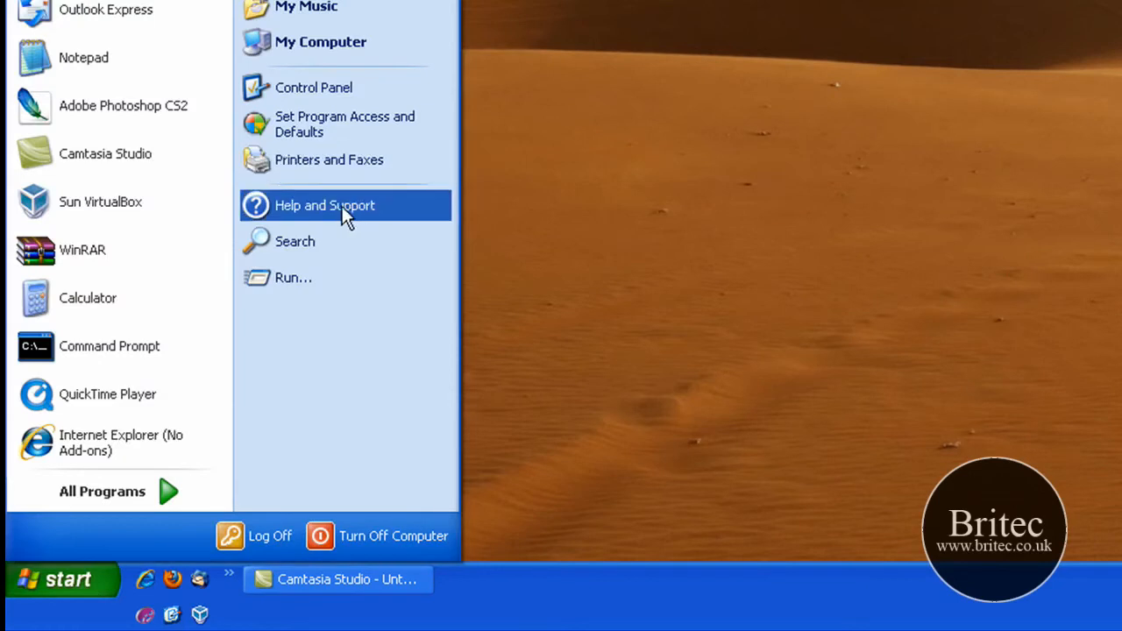
click(324, 205)
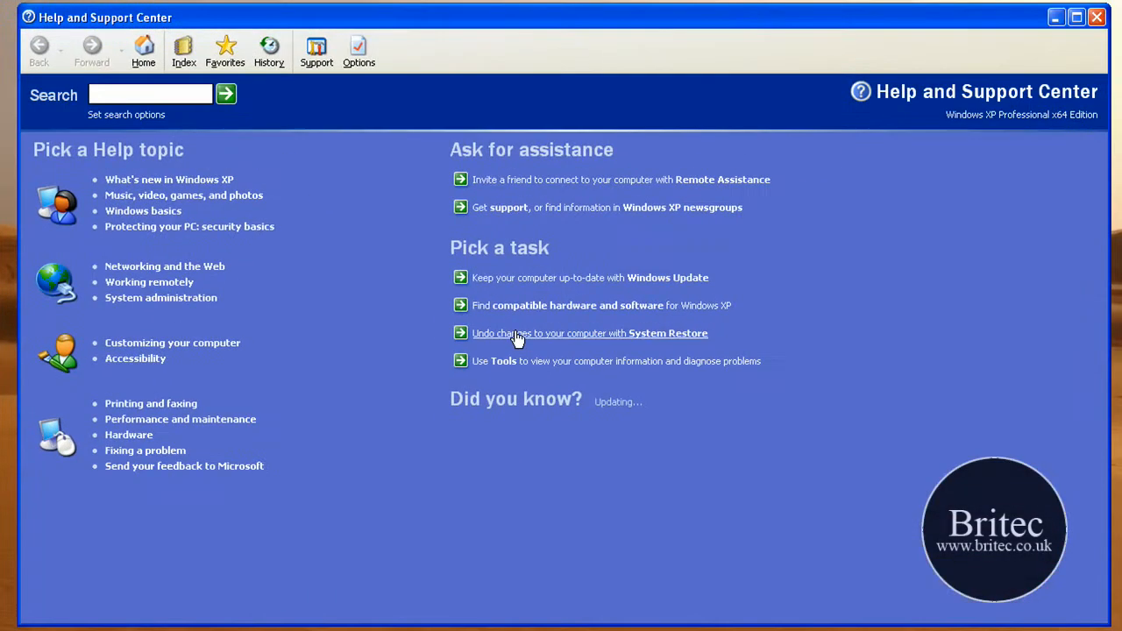
click(590, 333)
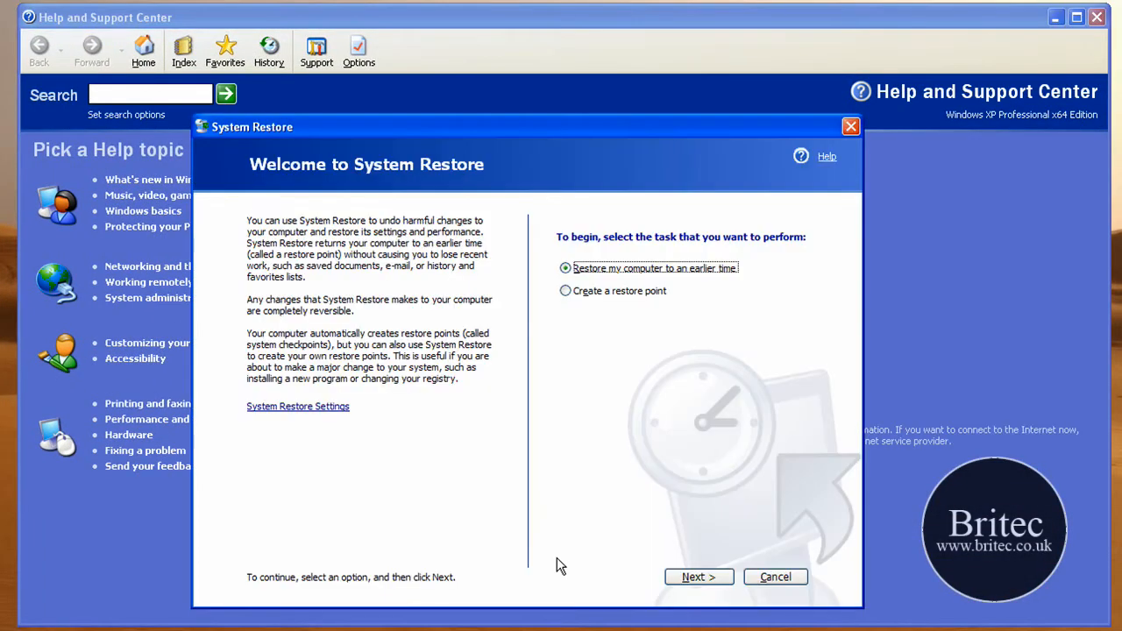
mouse_move(803, 442)
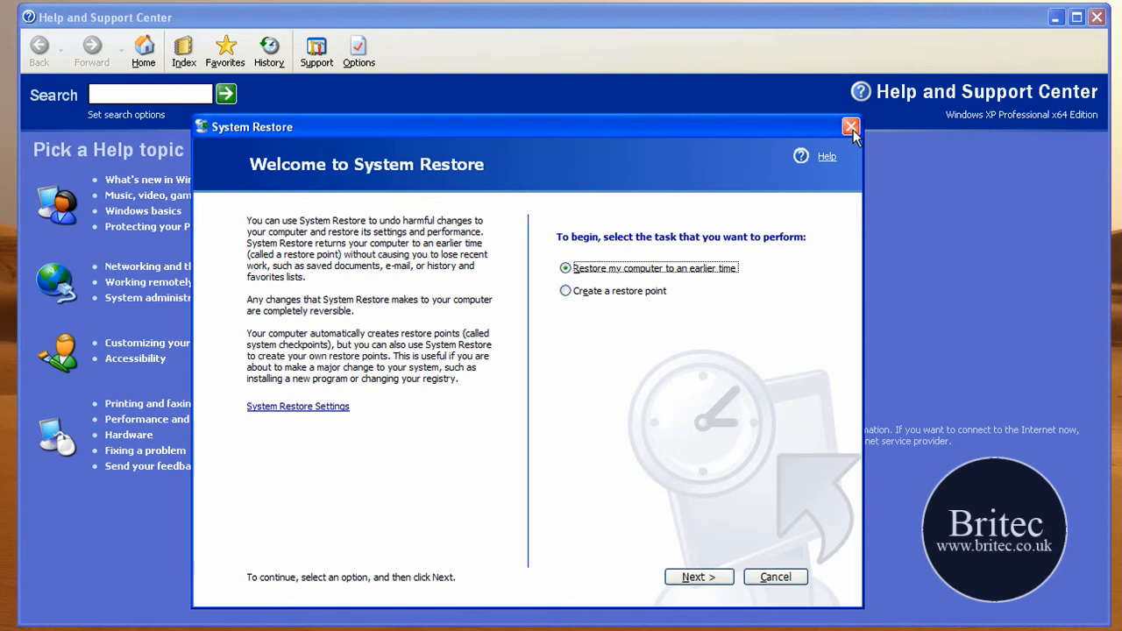
click(850, 126)
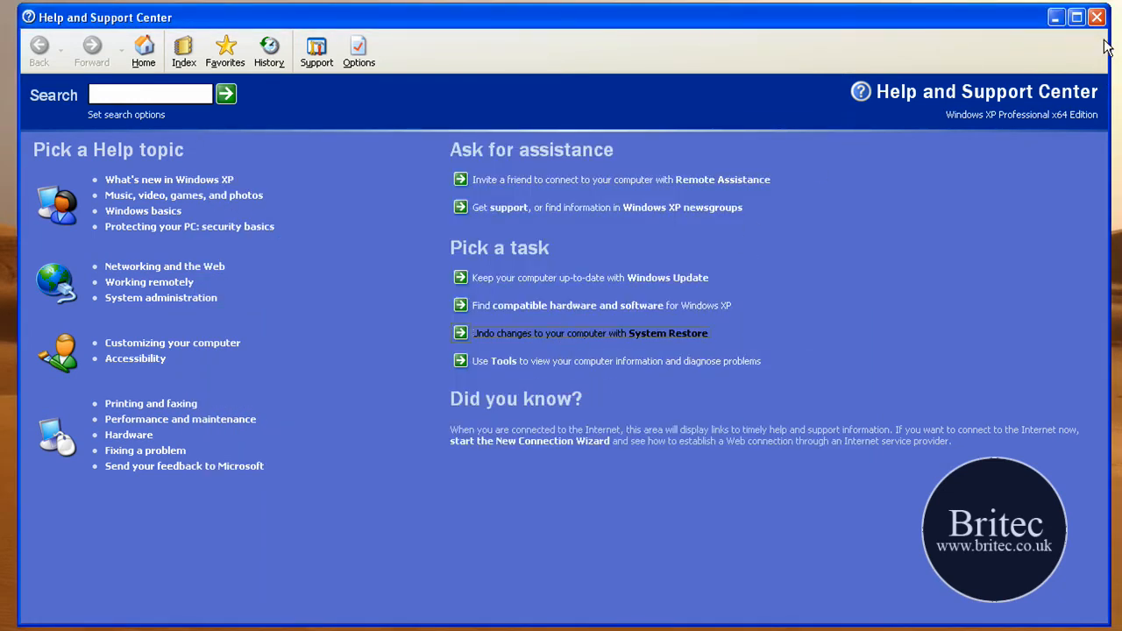
Step: Close Help and Support Center and start a Command Prompt via Run with cmd
click(1097, 17)
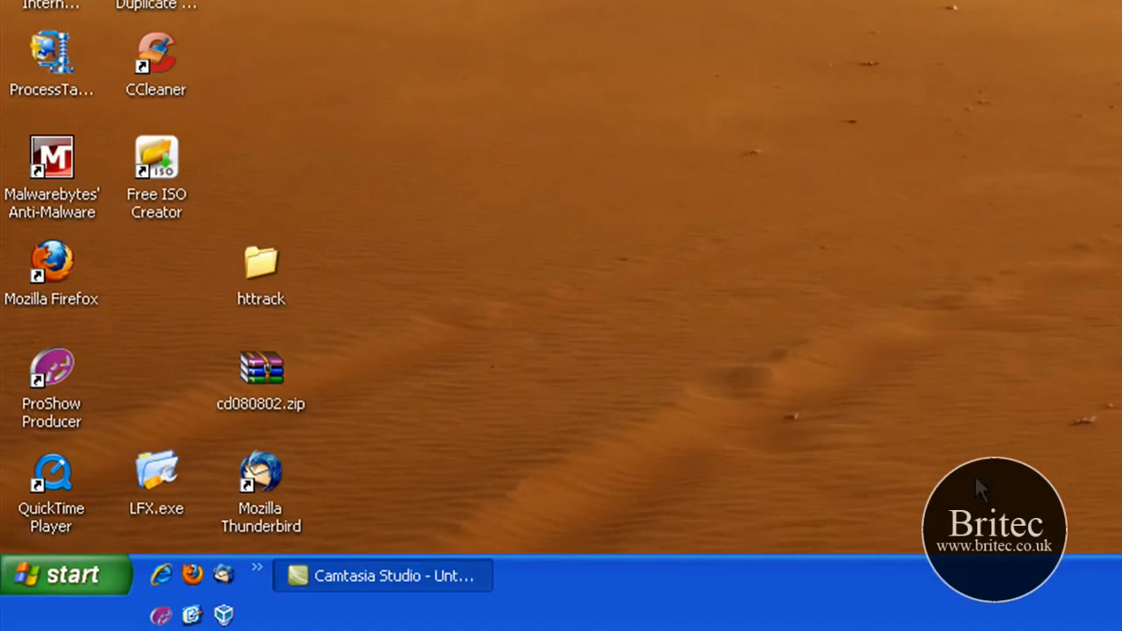
mouse_move(957, 305)
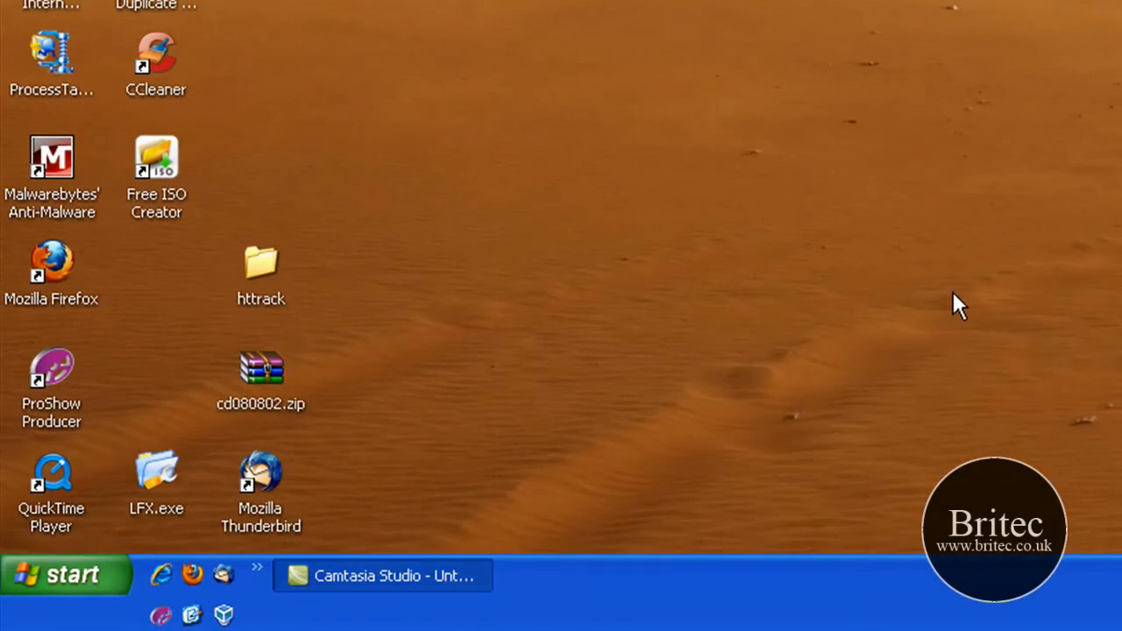
mouse_move(687, 589)
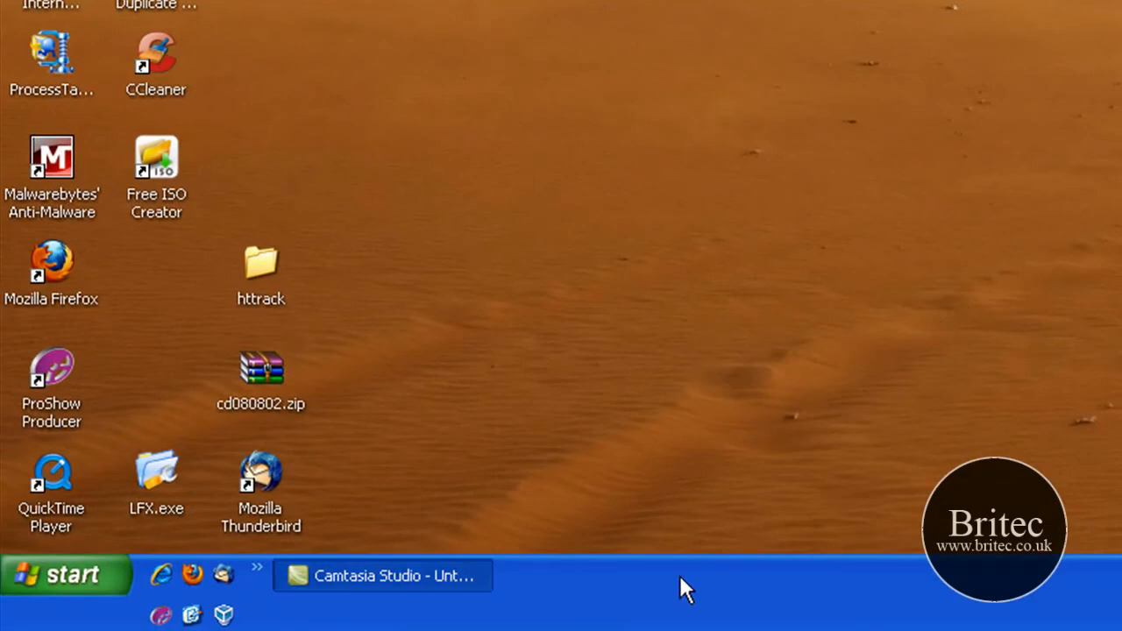
mouse_move(859, 452)
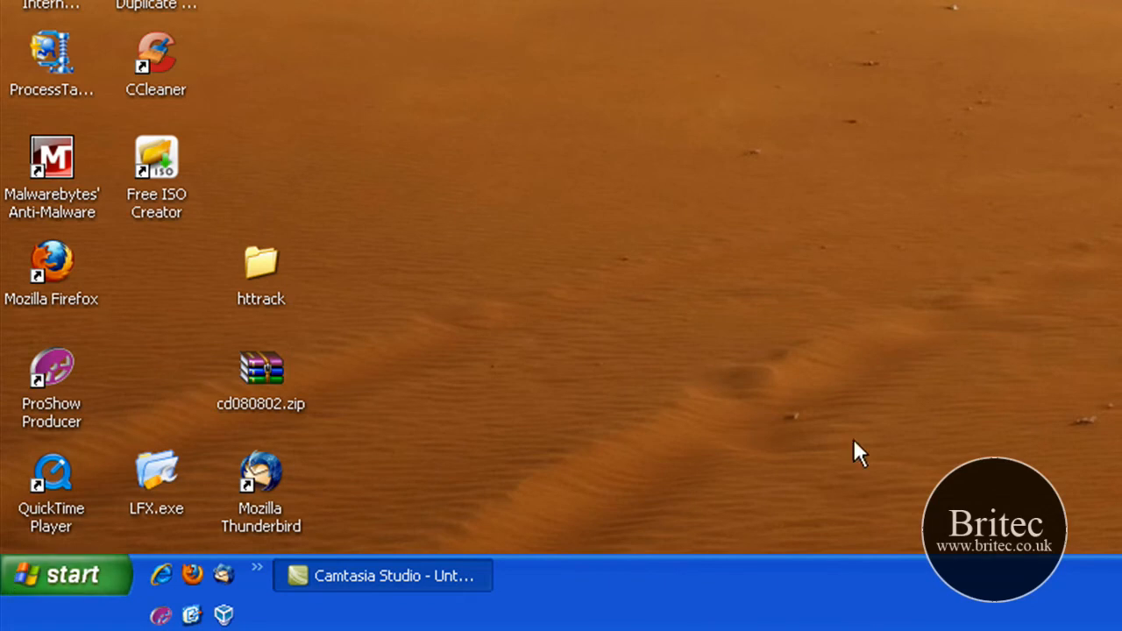
click(61, 575)
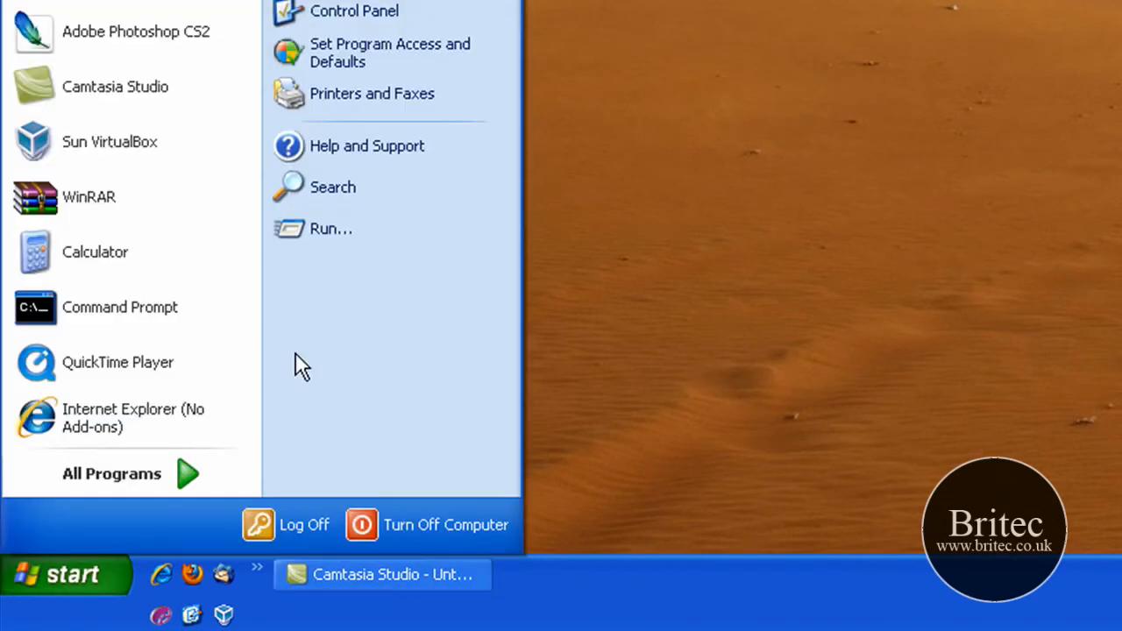
click(330, 228)
text(cmd)
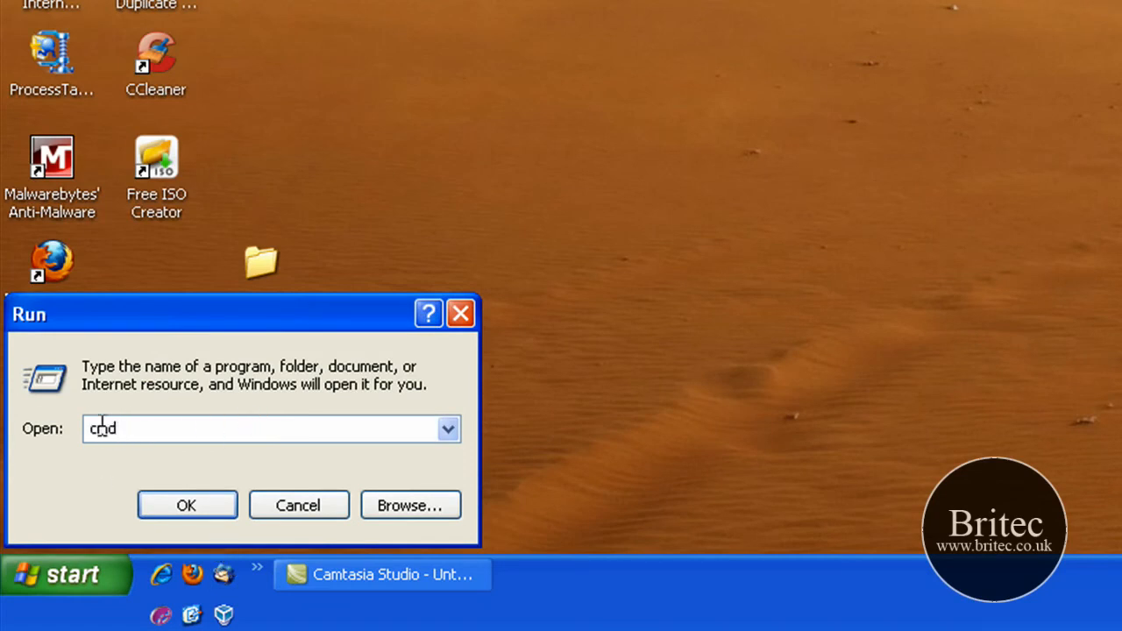
click(186, 504)
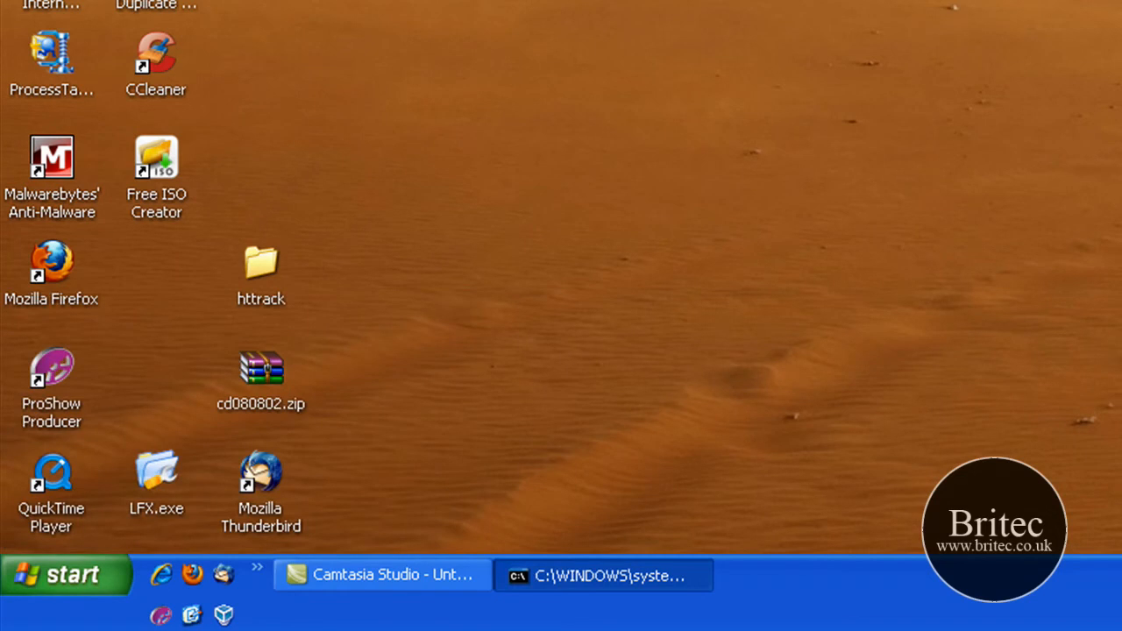
Step: Change the Command Prompt's directory to the root of drive C with cd \
click(603, 575)
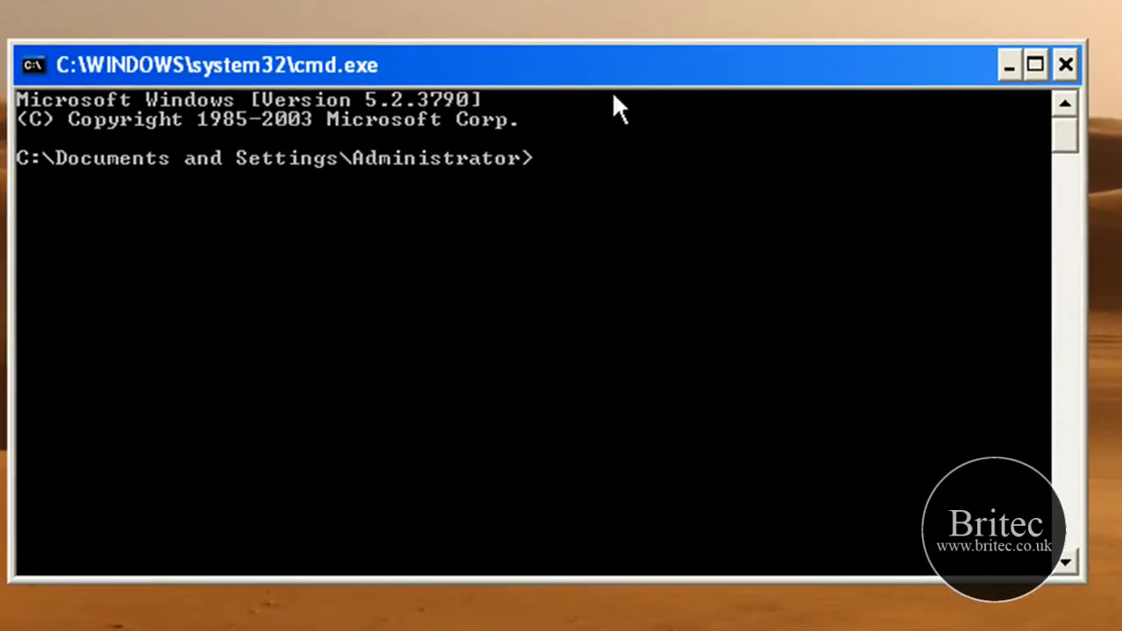
text(cd)
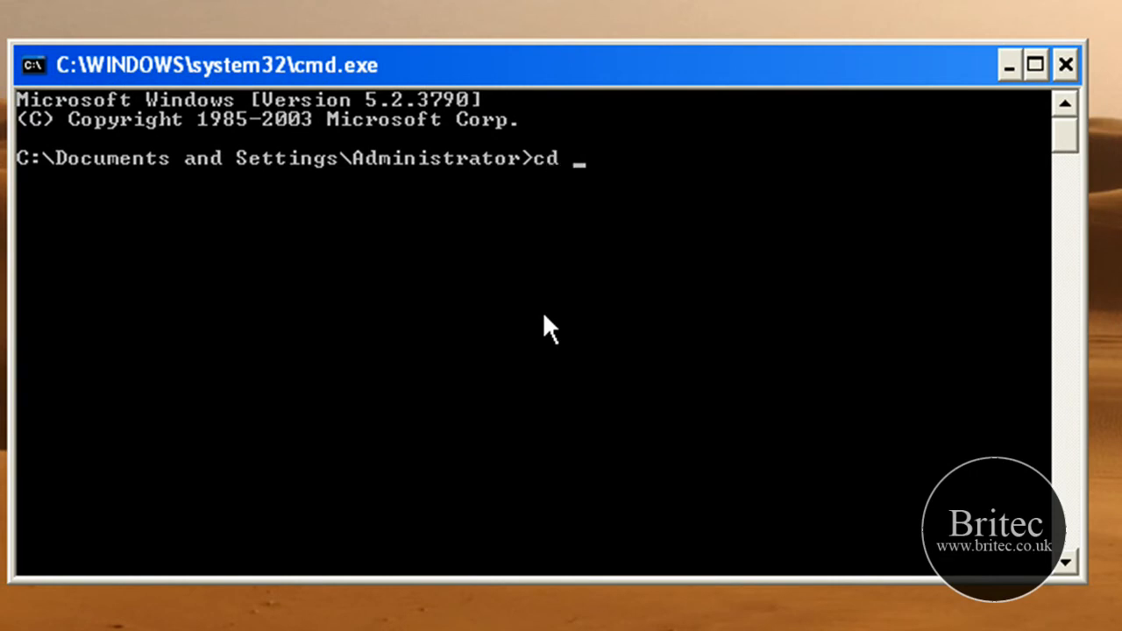
key(enter)
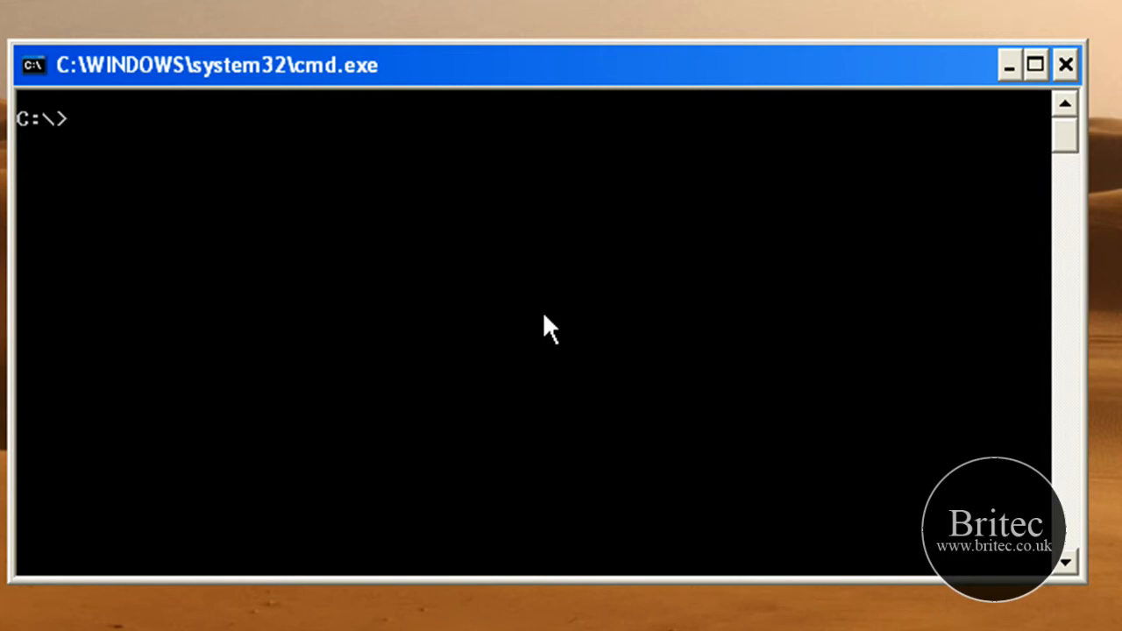
mouse_move(237, 354)
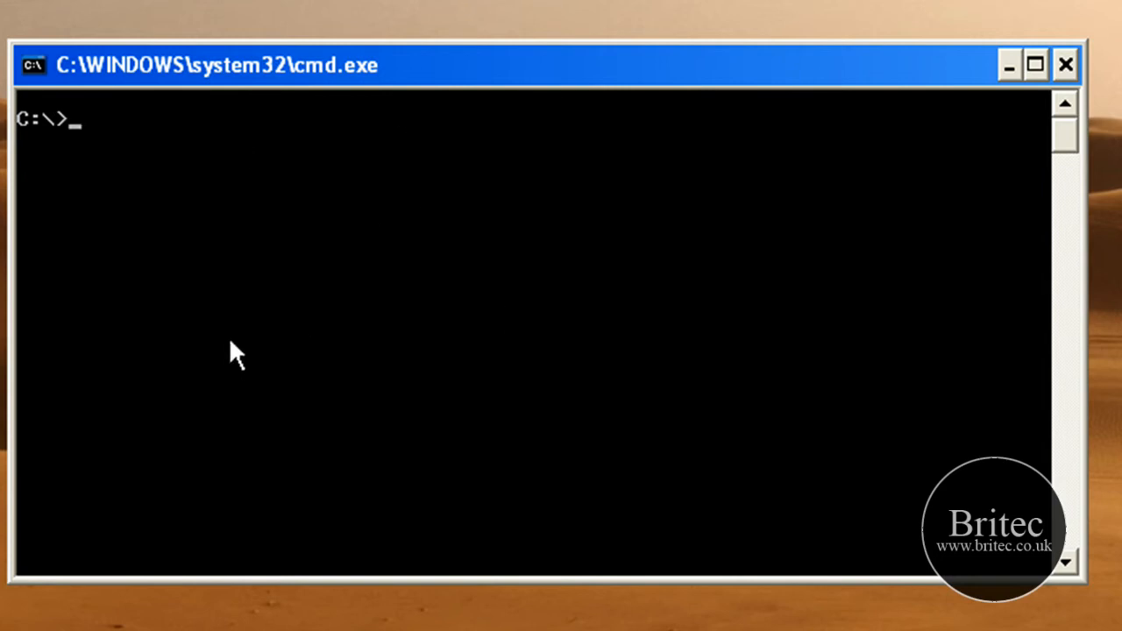
mouse_move(242, 359)
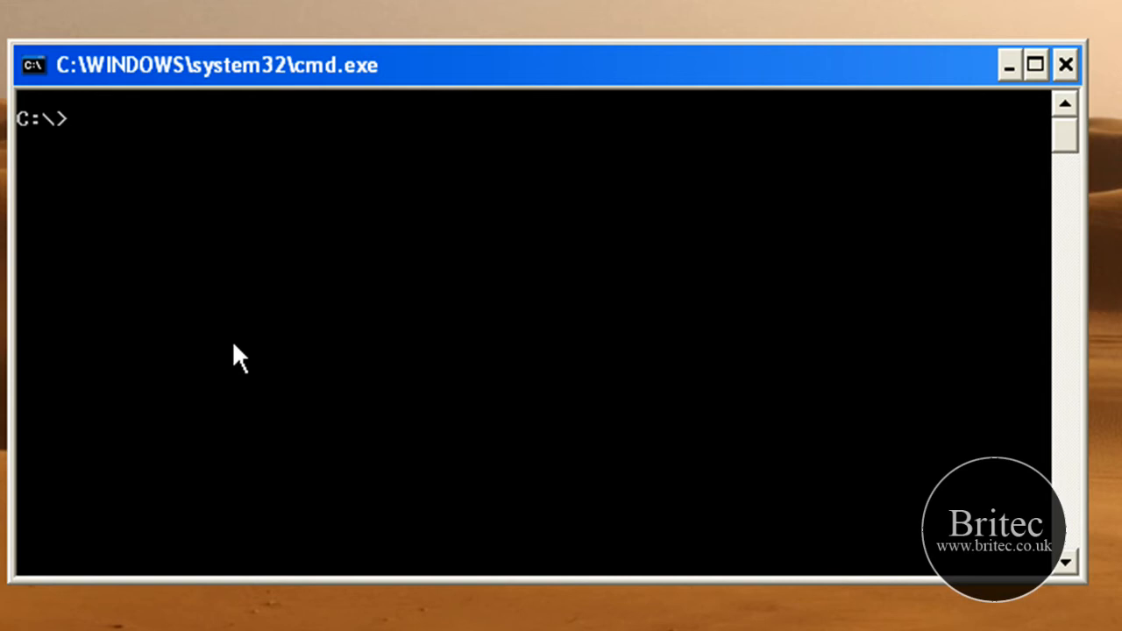
Step: Enter %systemroot%\system32\restore\rstrui.exe at the prompt without running it yet
text(%)
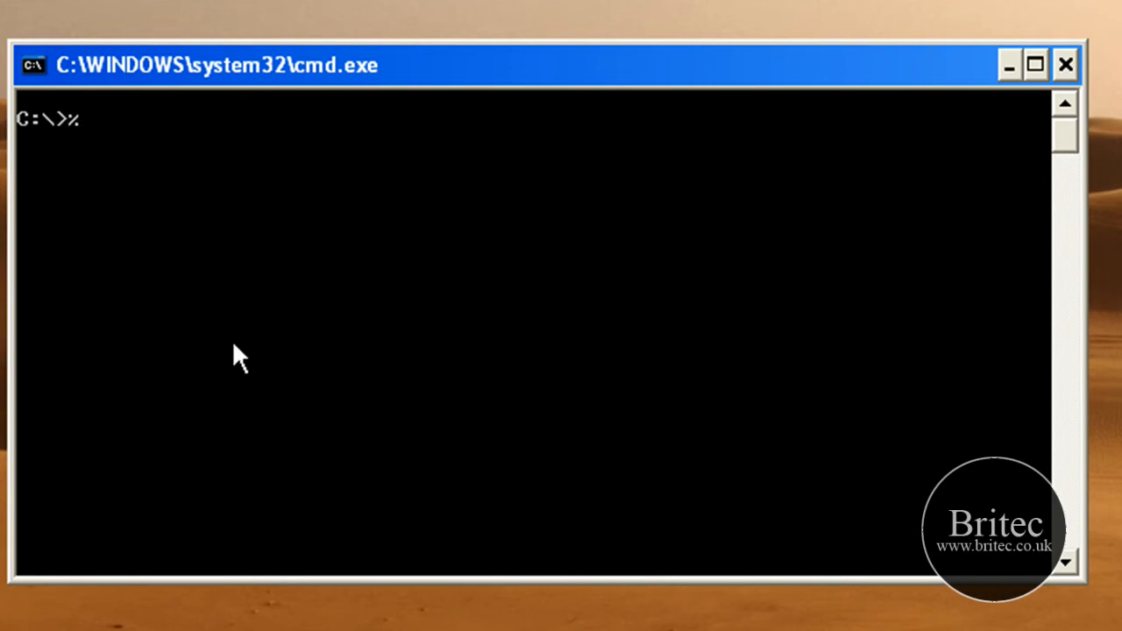
text(systemr)
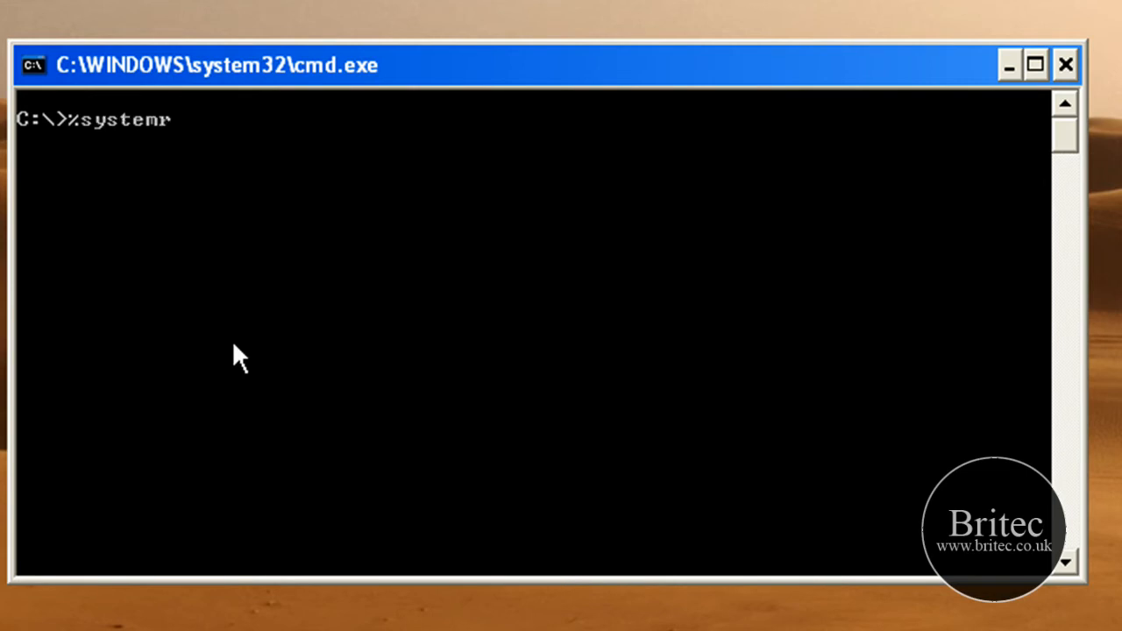
text(oot)
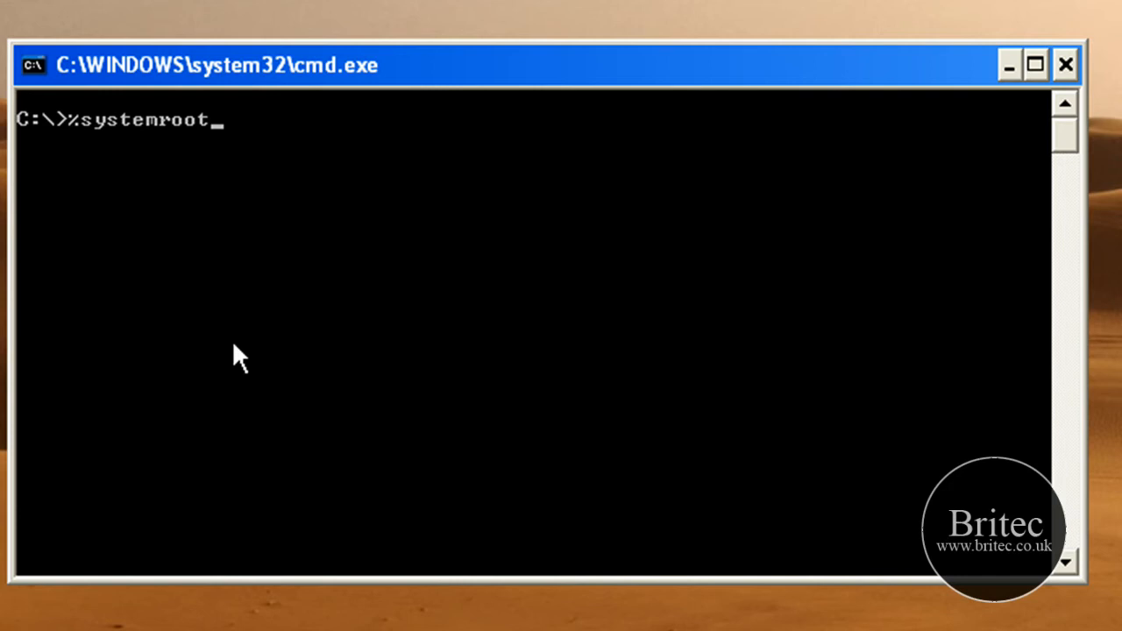
text(%)
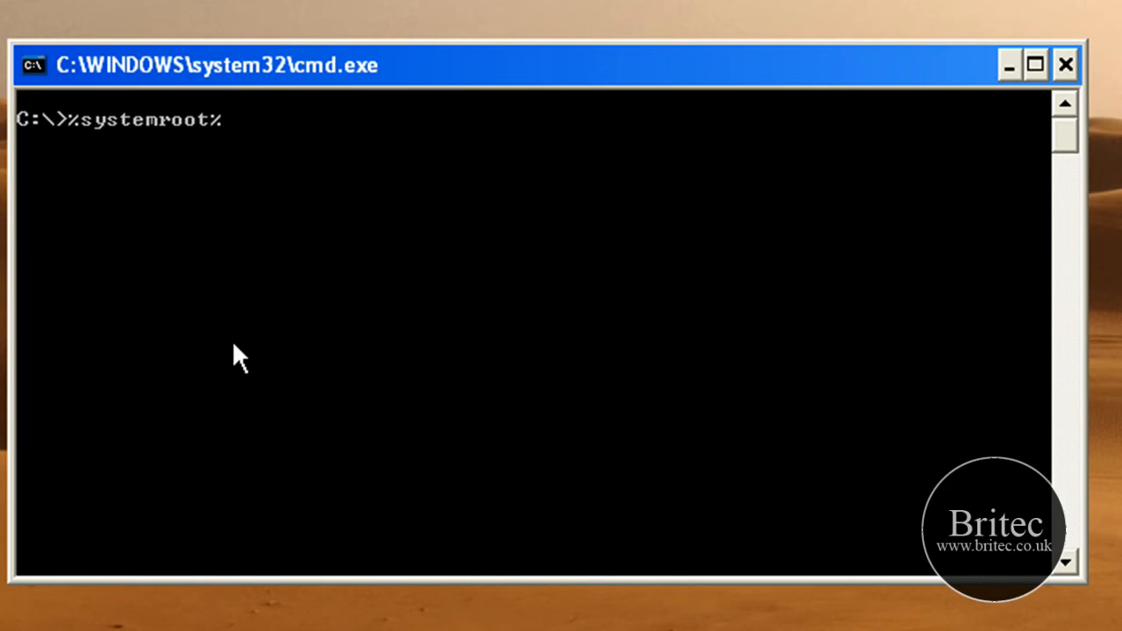
text(\s)
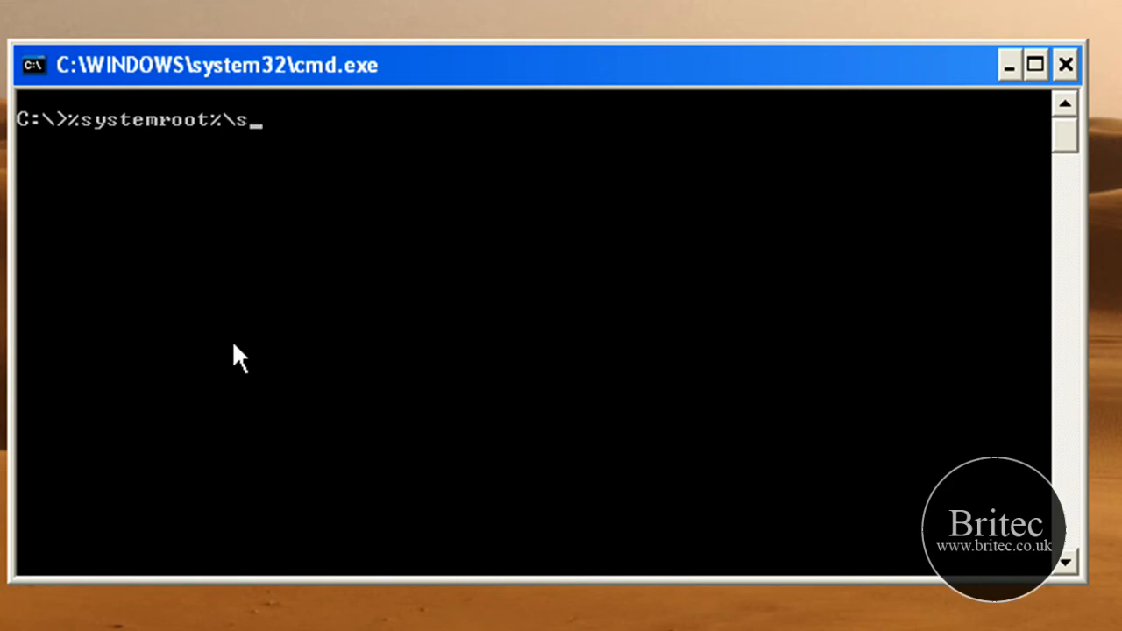
text(ystem32)
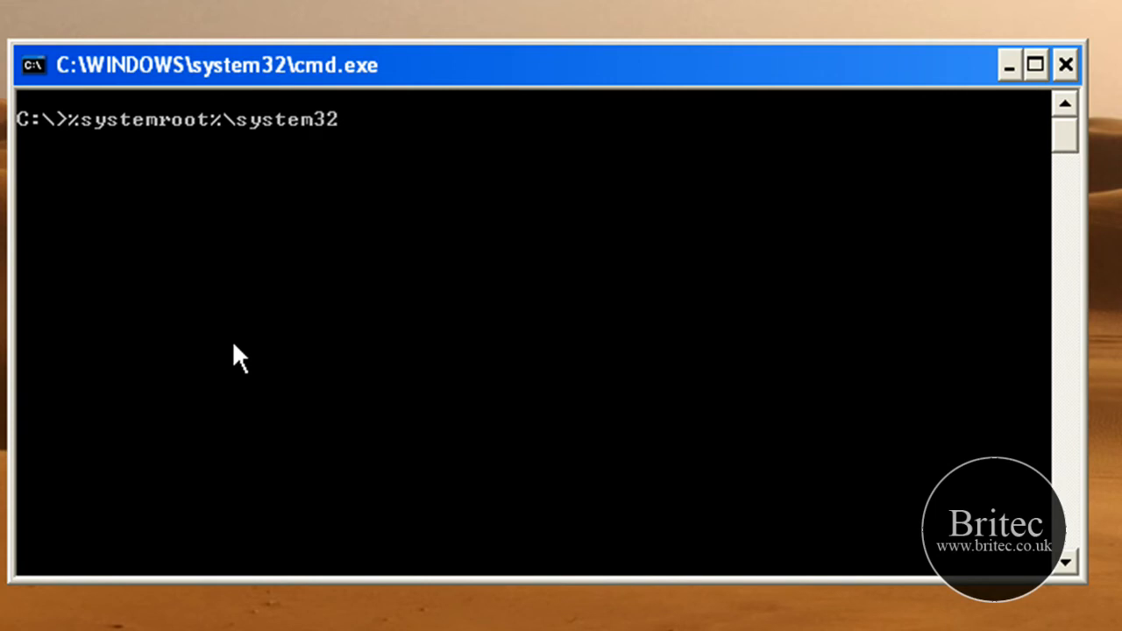
text(\)
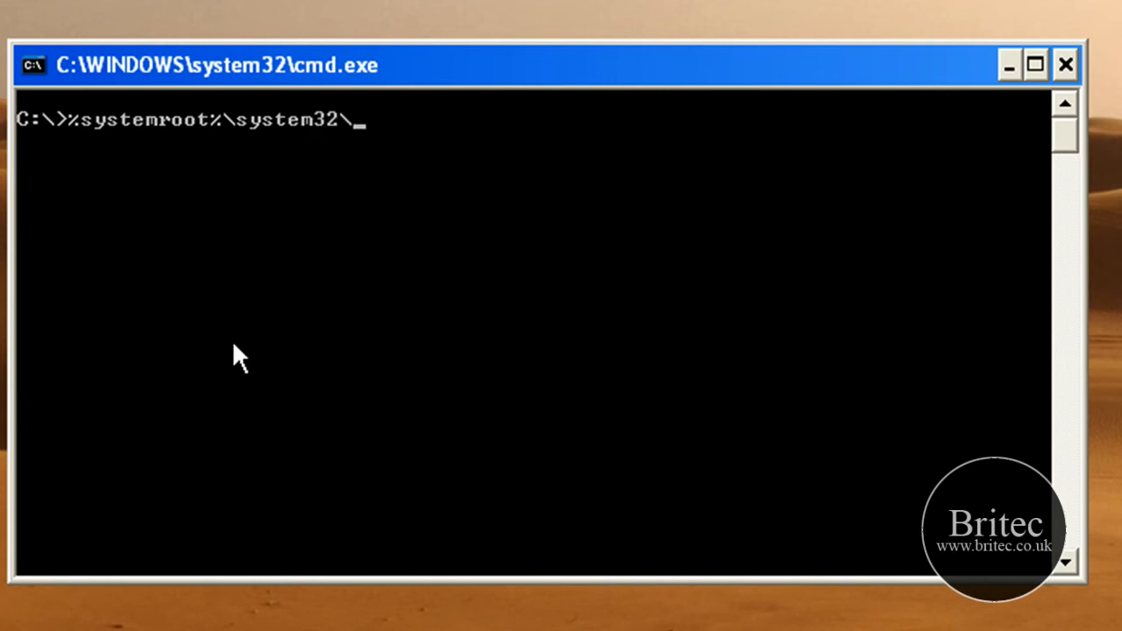
text(restore)
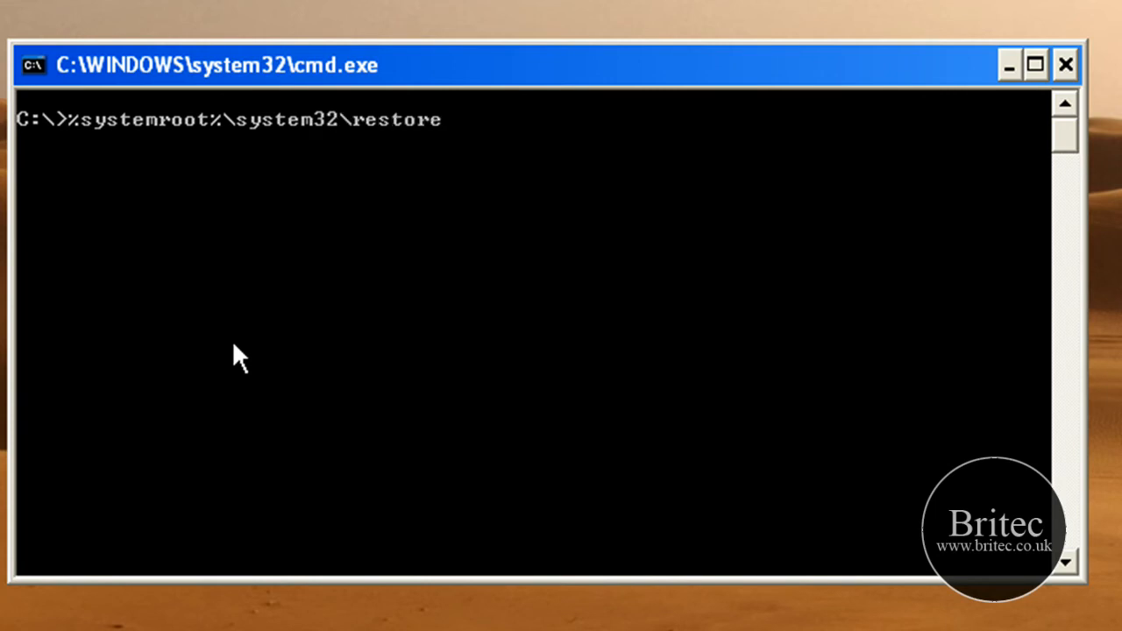
text(\)
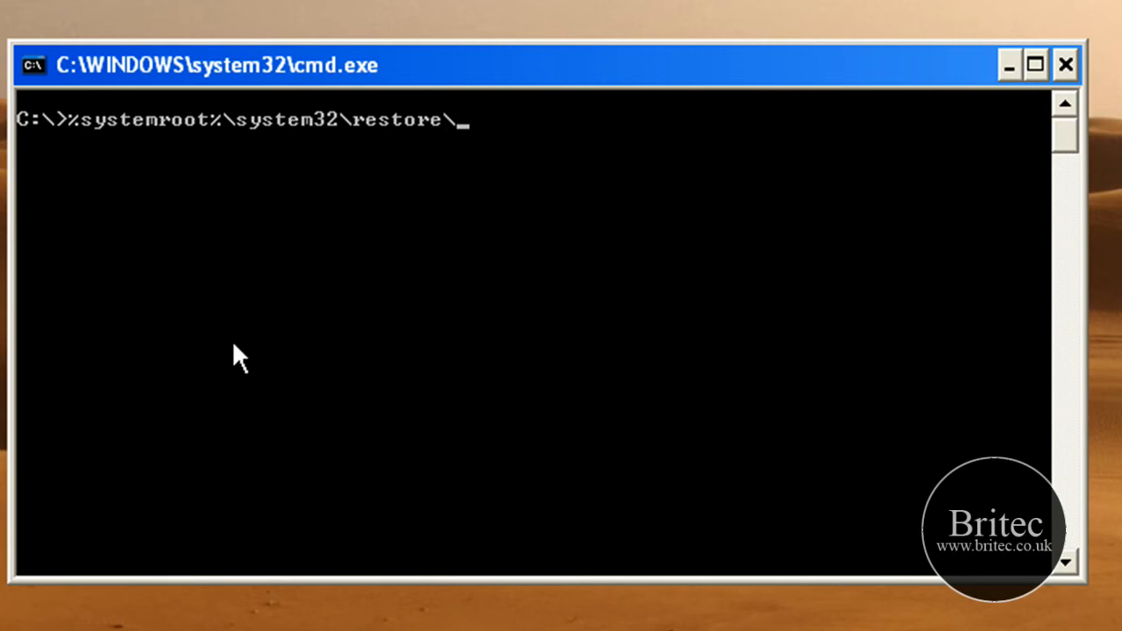
text(r)
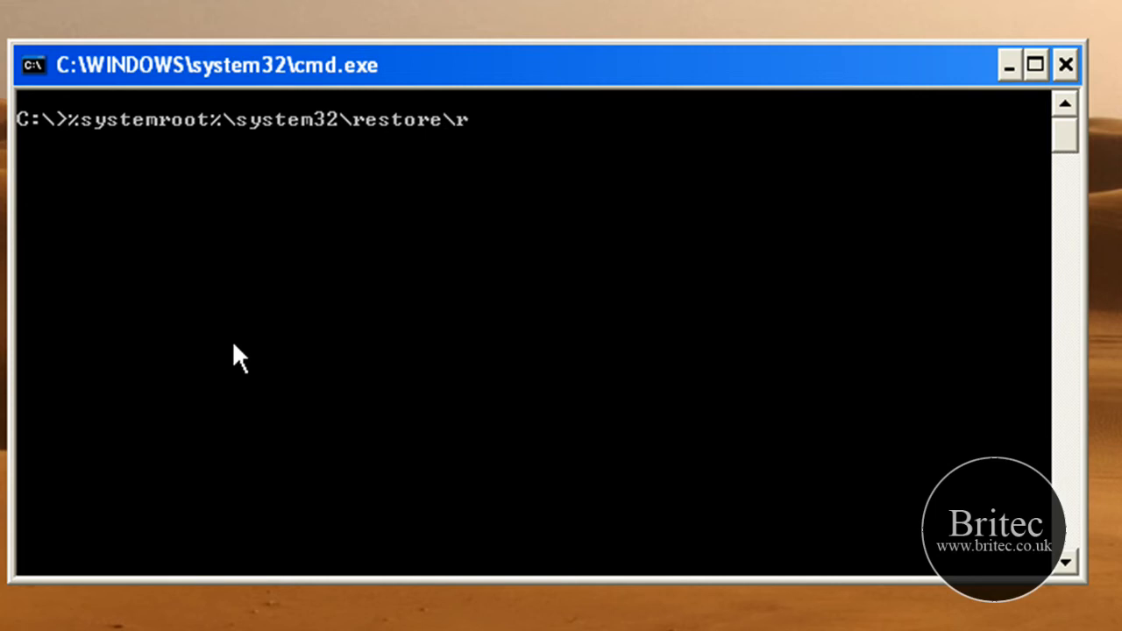
text(str)
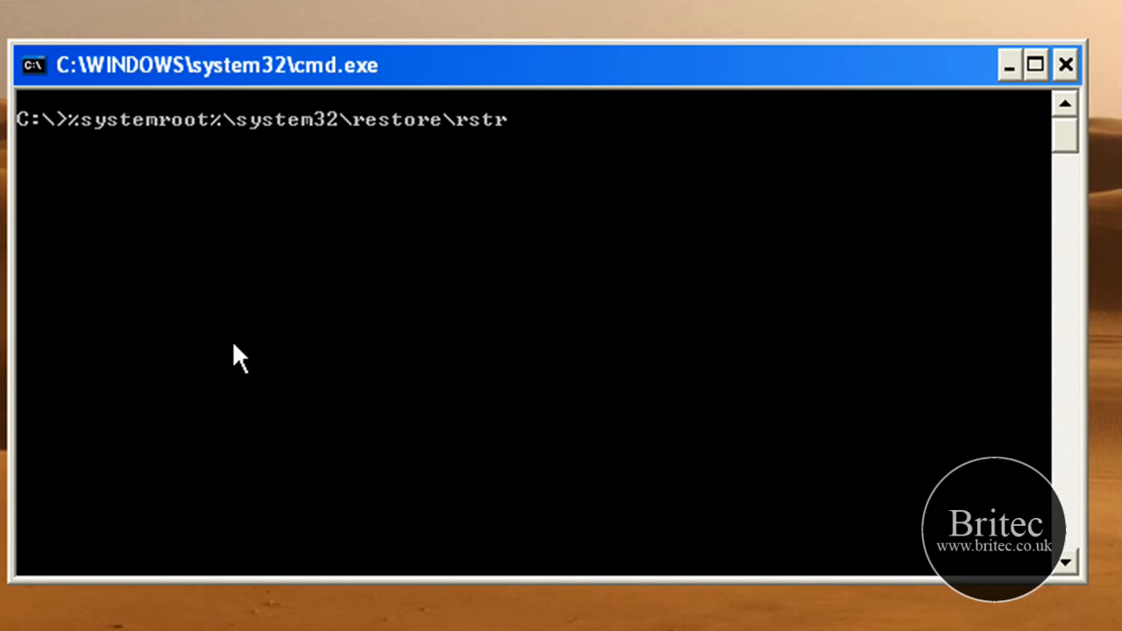
text(ui.ex)
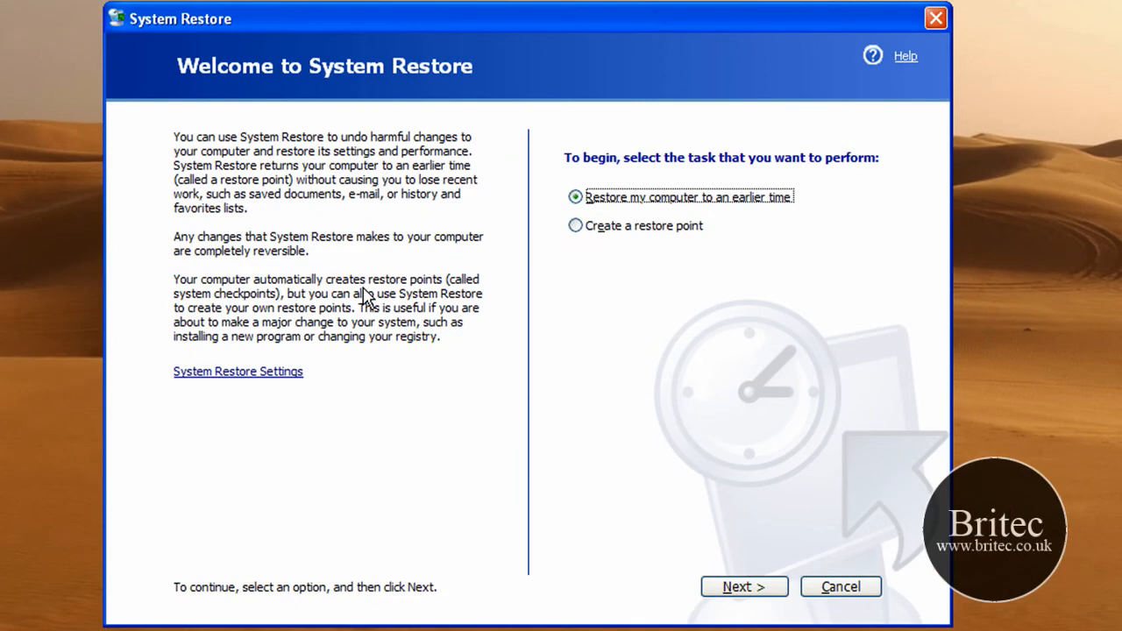
mouse_move(512, 98)
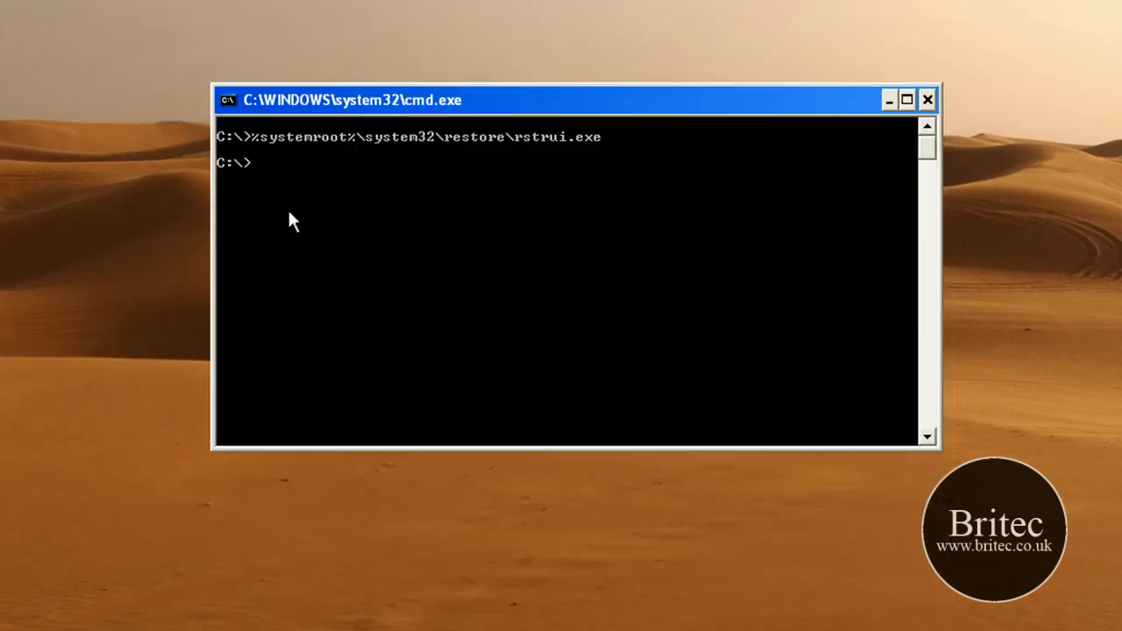
mouse_move(810, 130)
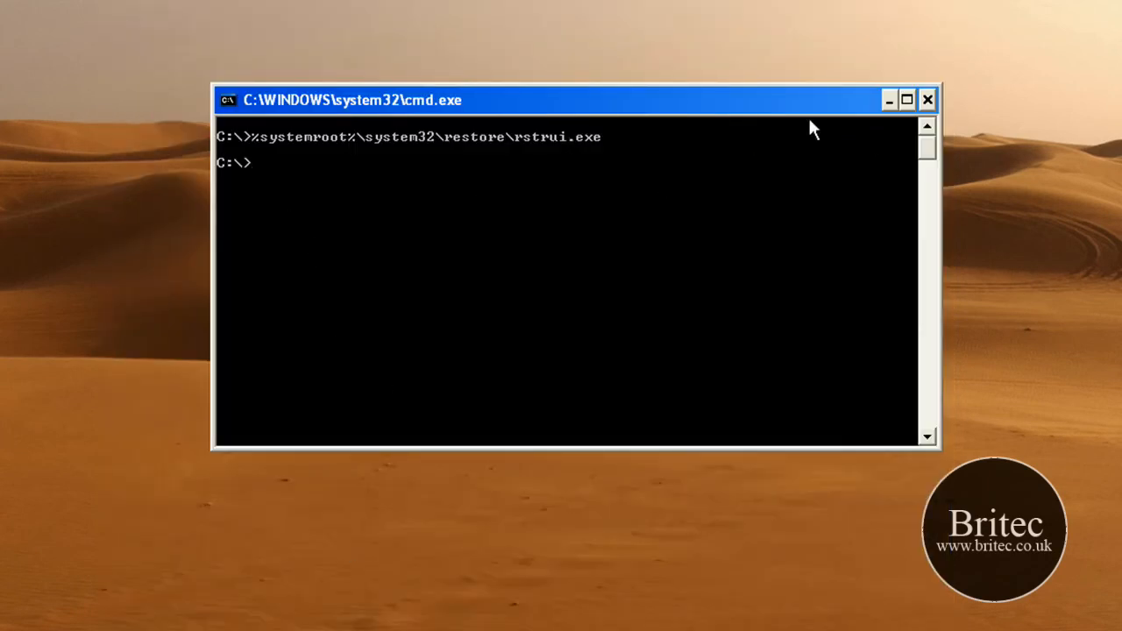
Step: Bring up the Run dialog from the Start menu, still holding cmd
click(70, 568)
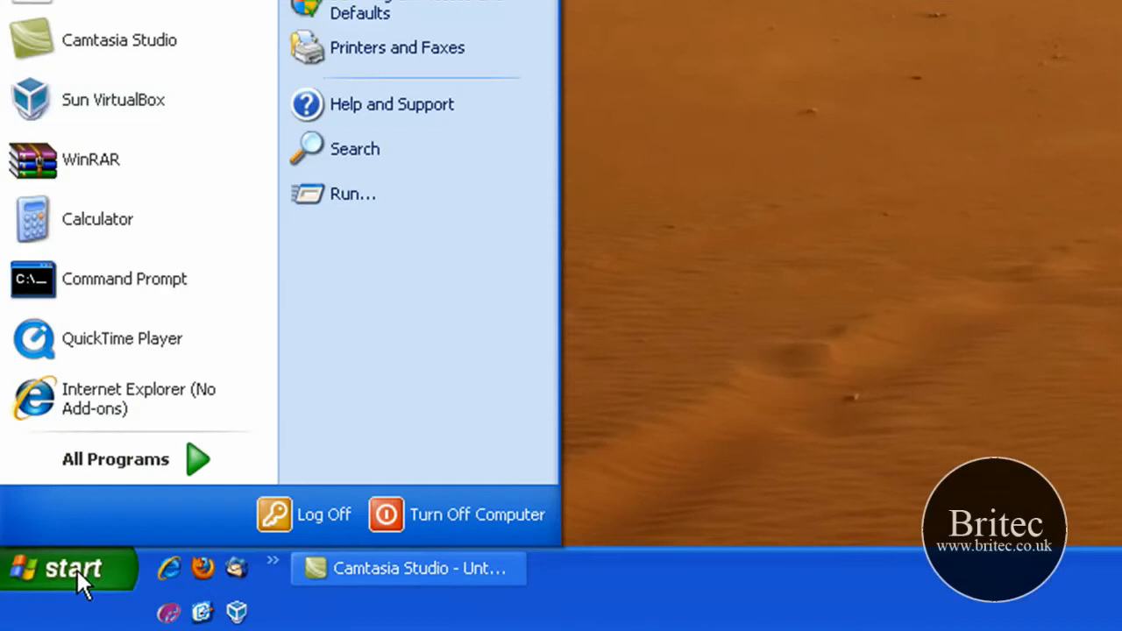
click(352, 193)
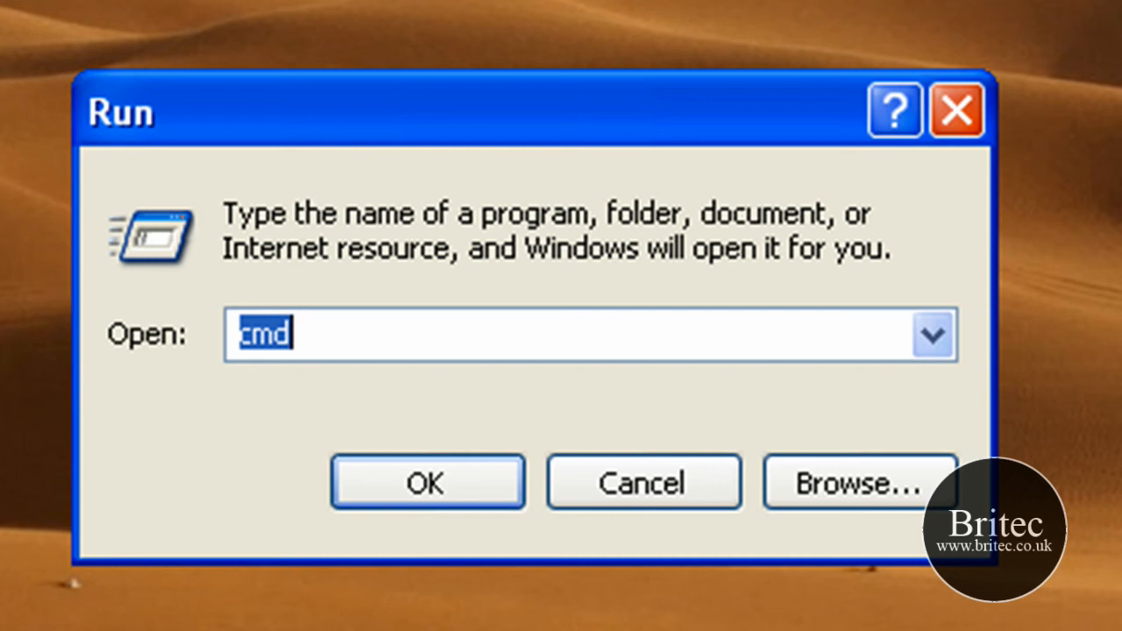
Step: Run %systemroot%\system32\restore\rstrui.exe from the Run dialog to open the System Restore wizard
text(%)
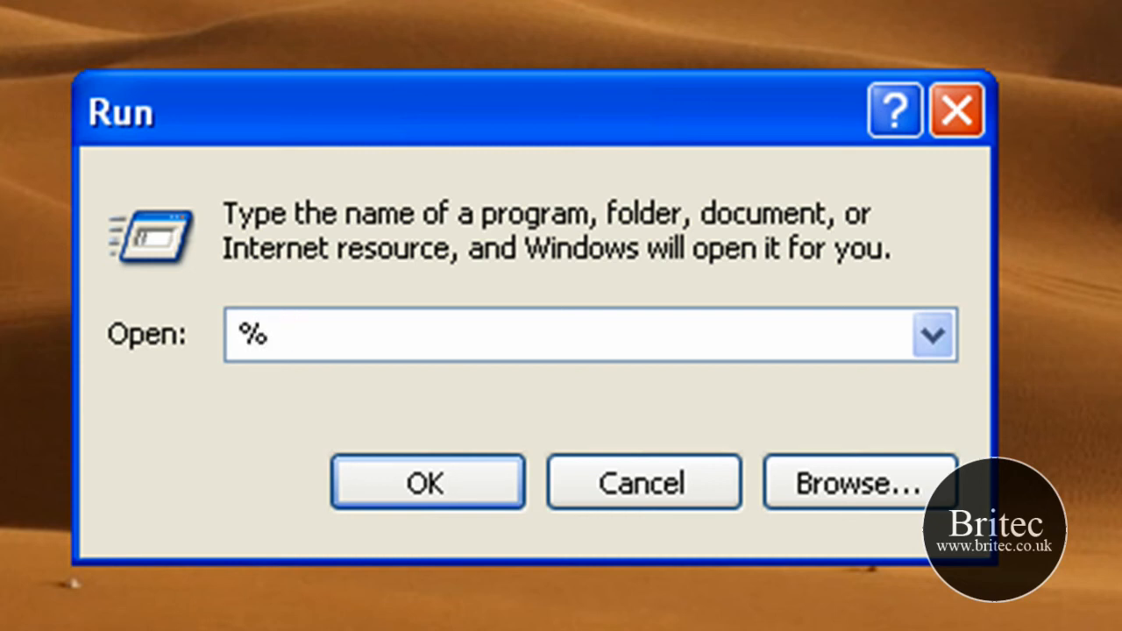
text(systemroo)
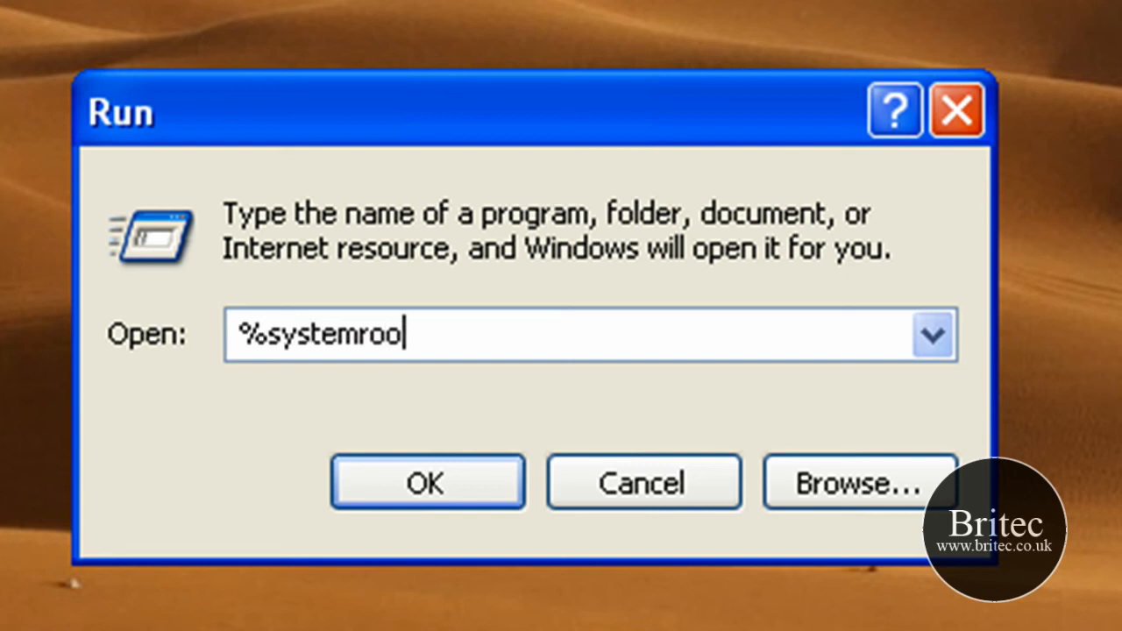
text(t%)
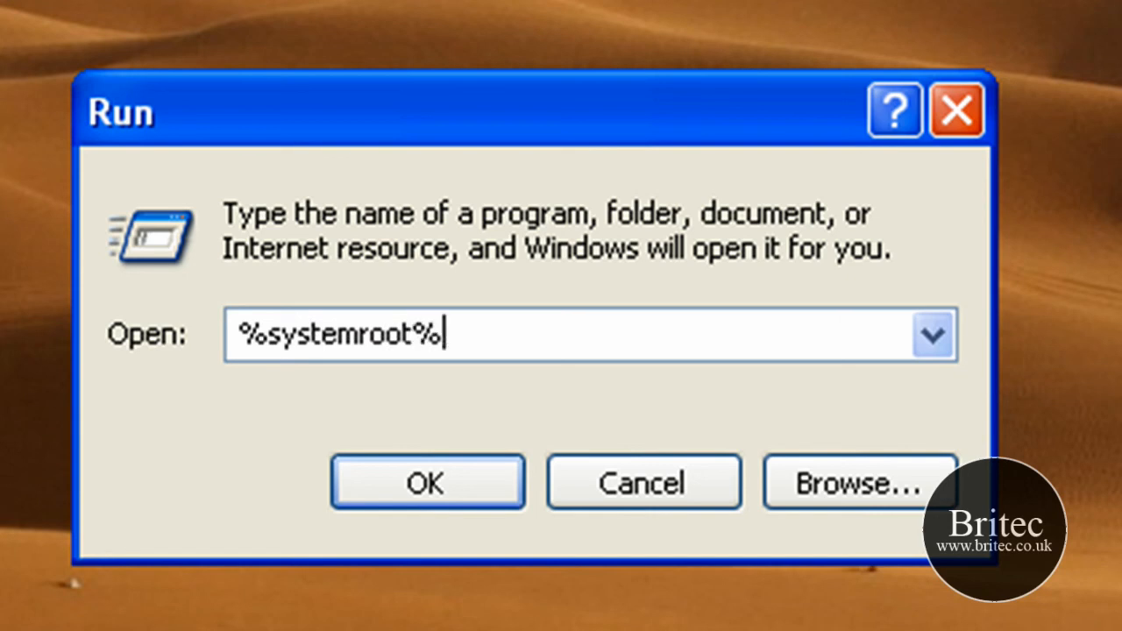
text(\)
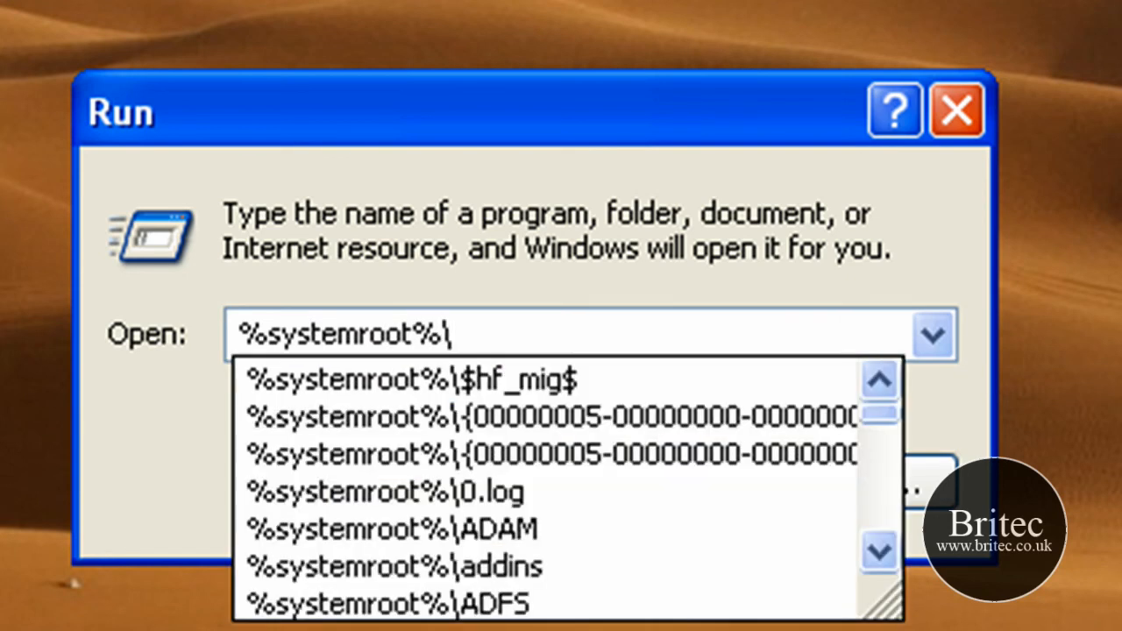
text(s)
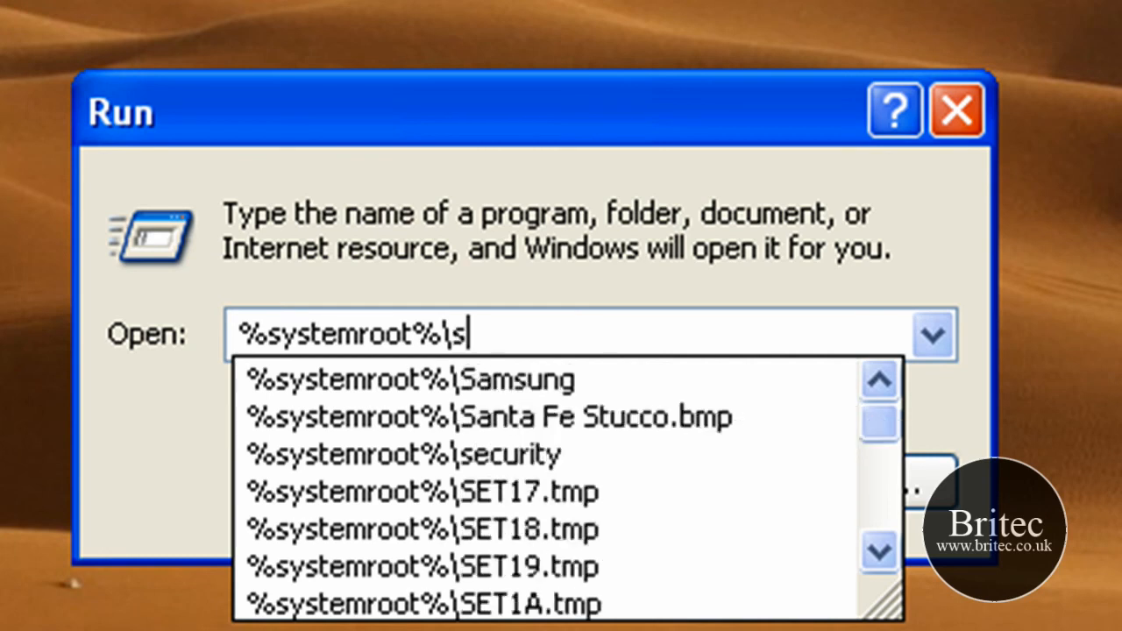
text(ystem32)
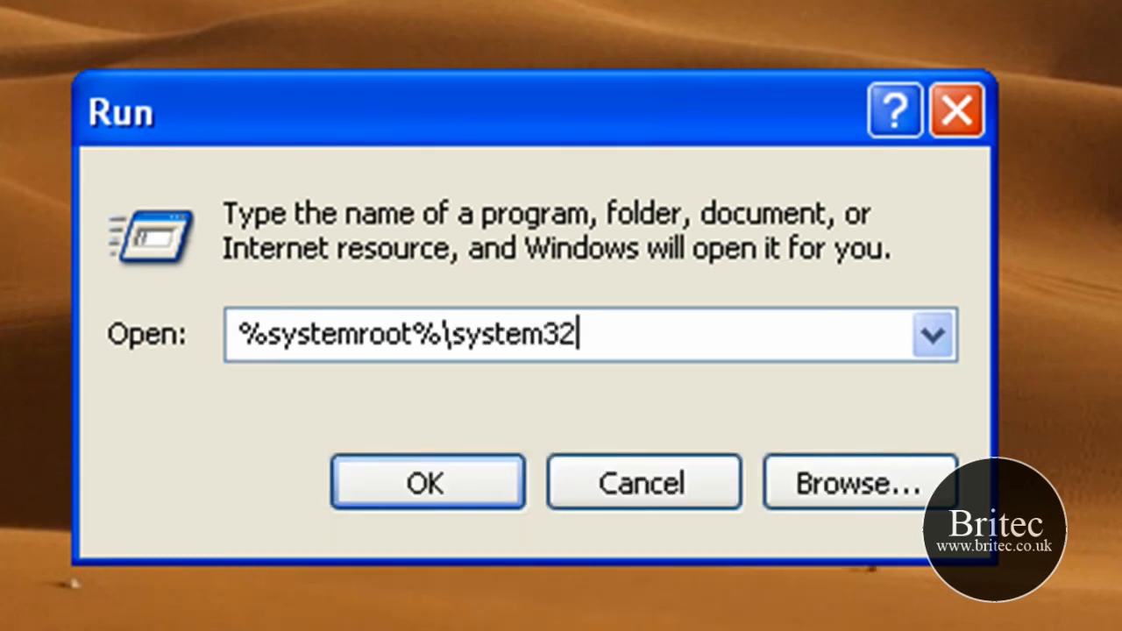
text(restore)
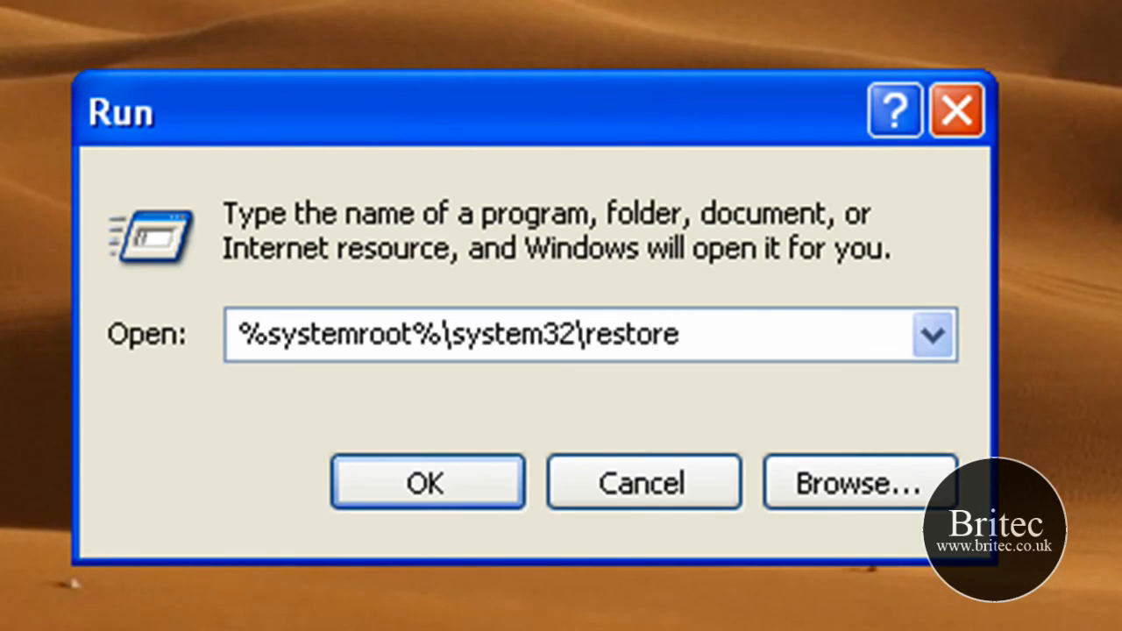
text(\r)
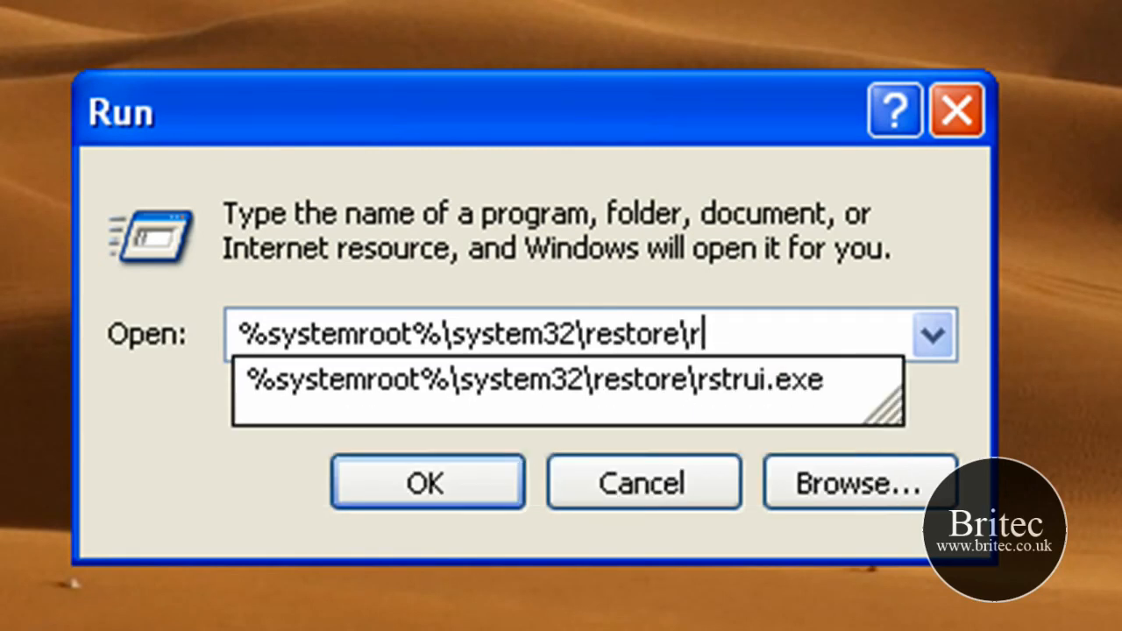
text(st)
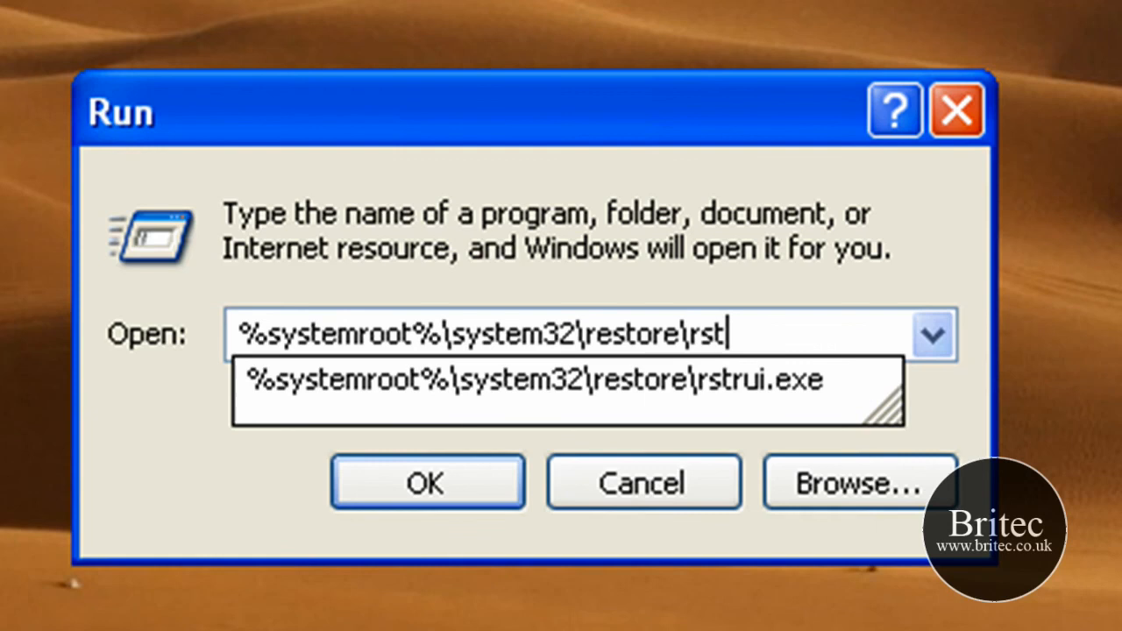
text(ui.exe)
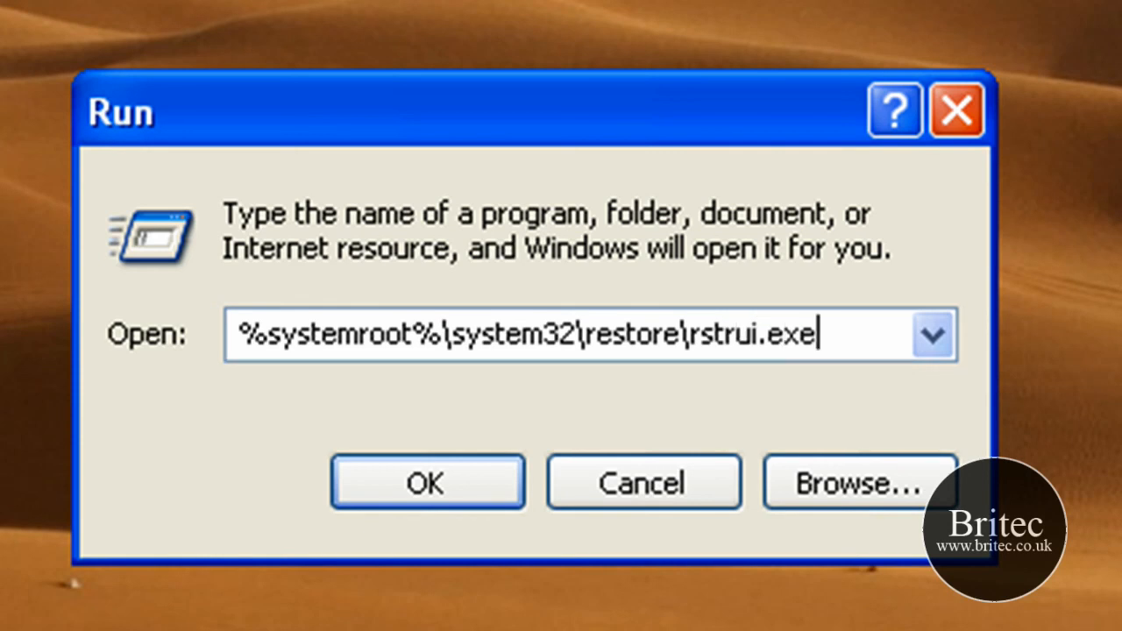
click(428, 480)
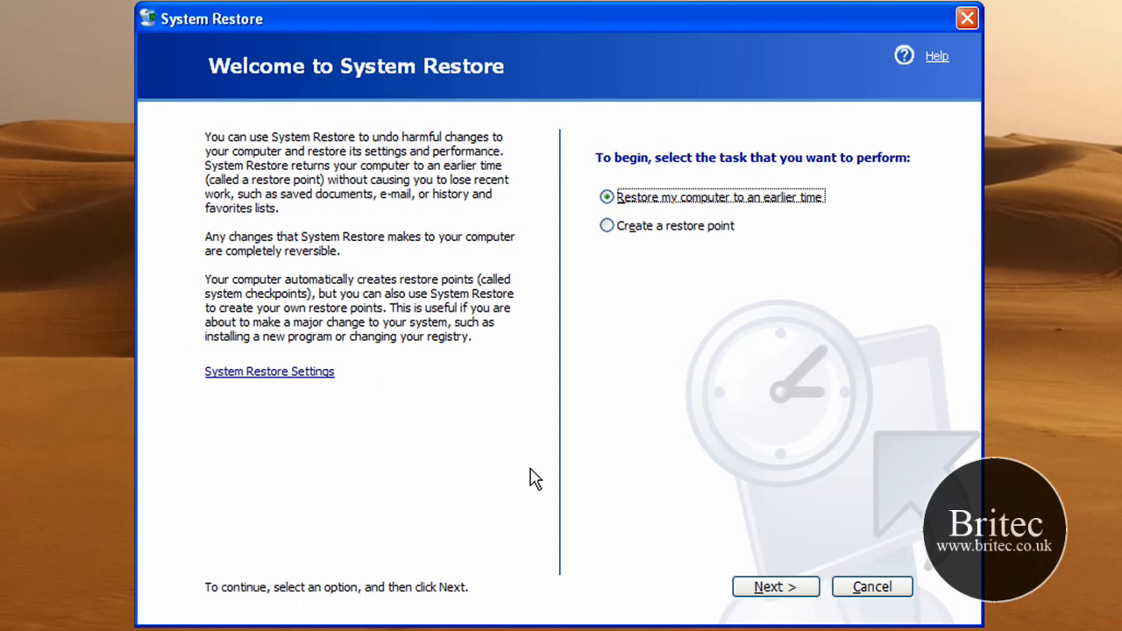
mouse_move(684, 266)
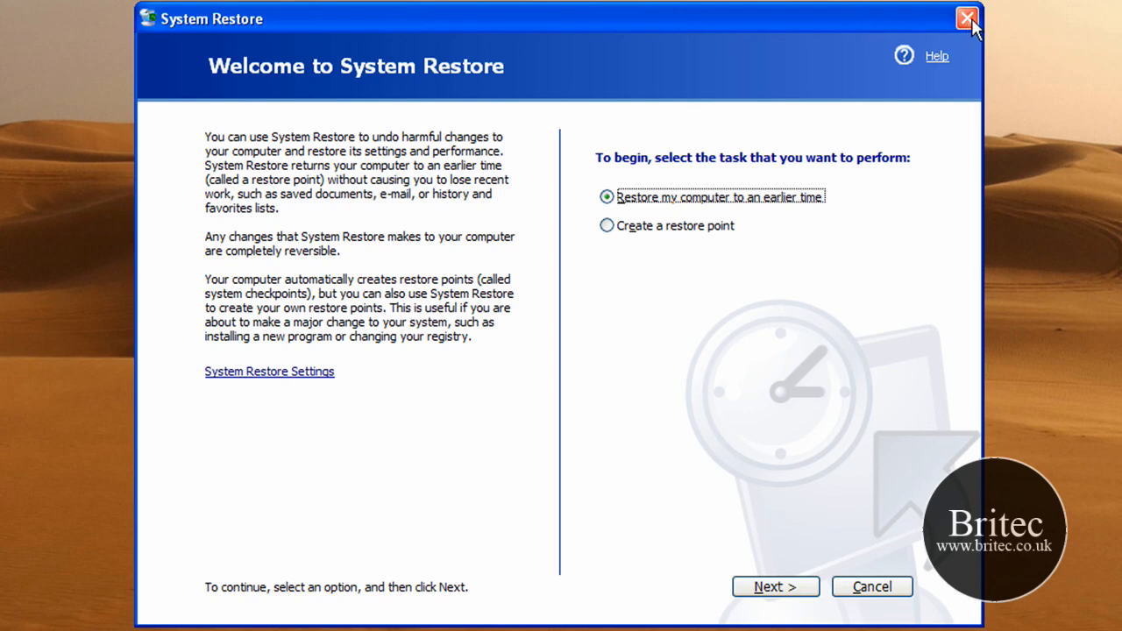
mouse_move(536, 35)
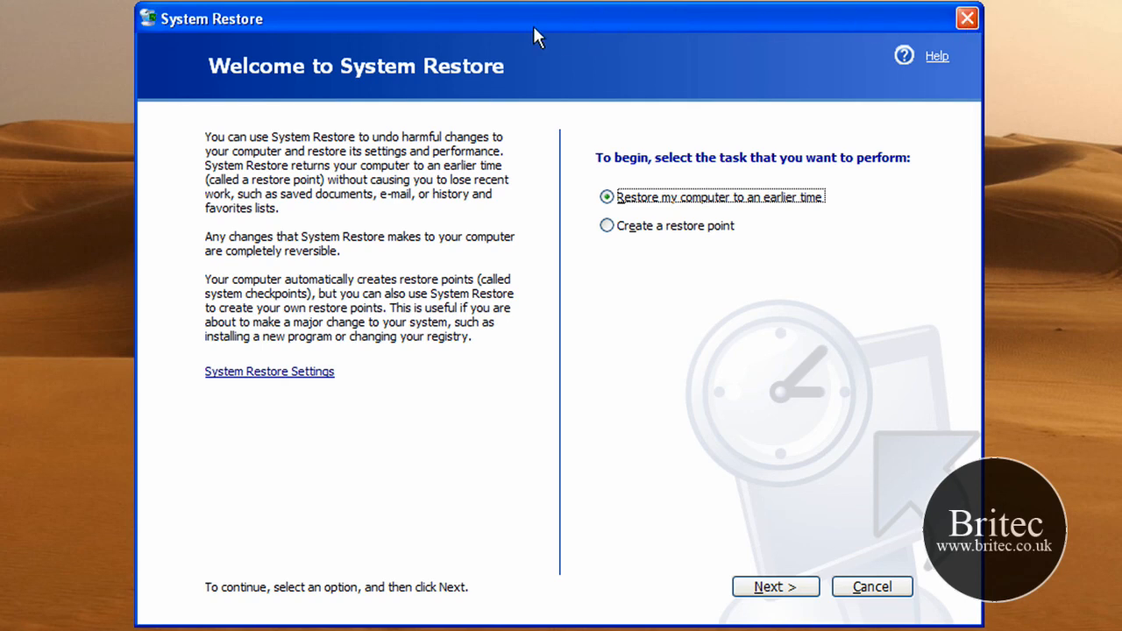
mouse_move(968, 52)
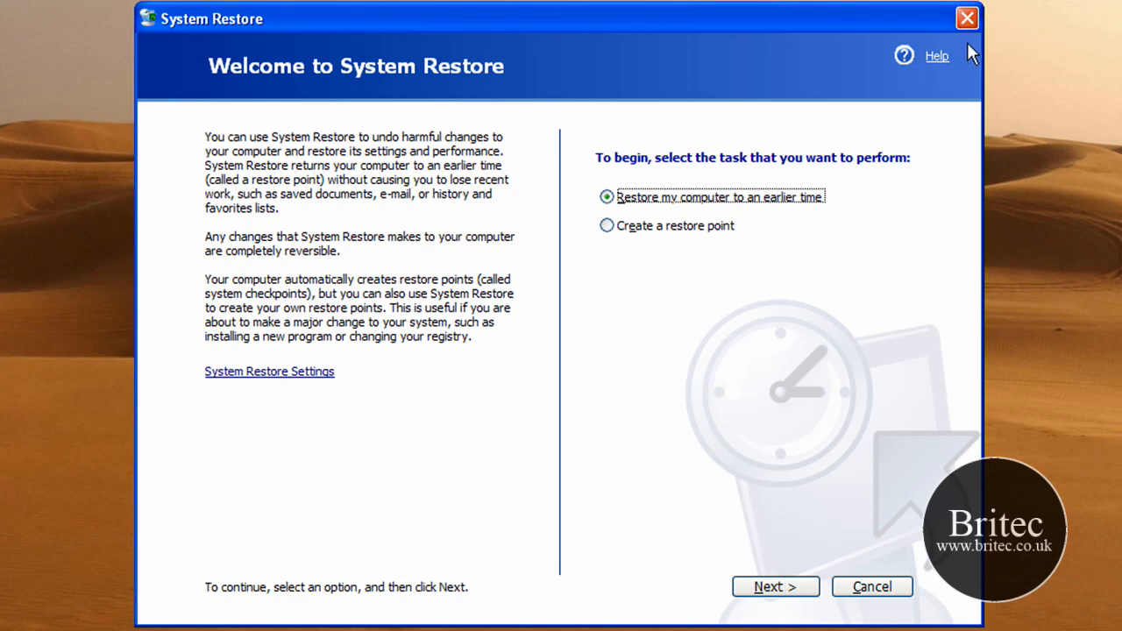
mouse_move(802, 35)
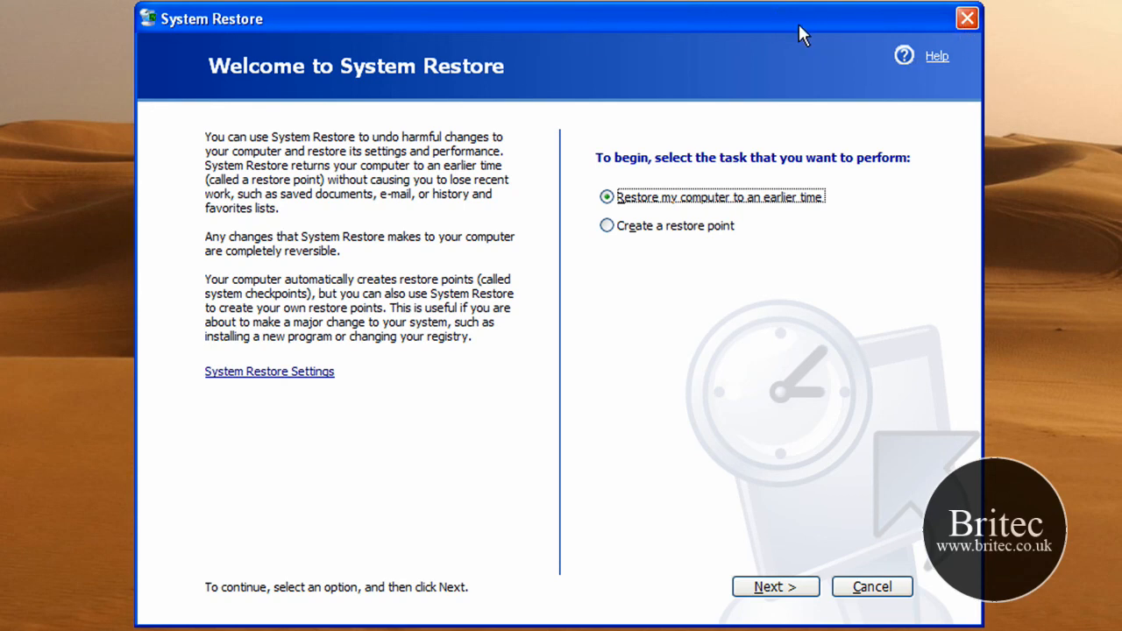
mouse_move(547, 28)
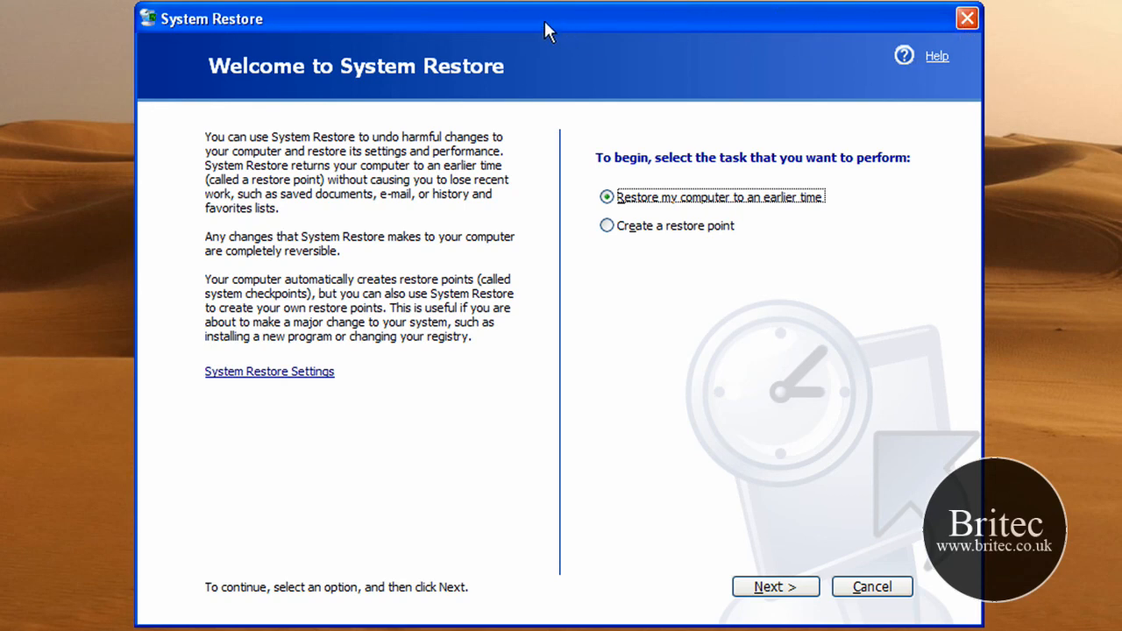
mouse_move(560, 26)
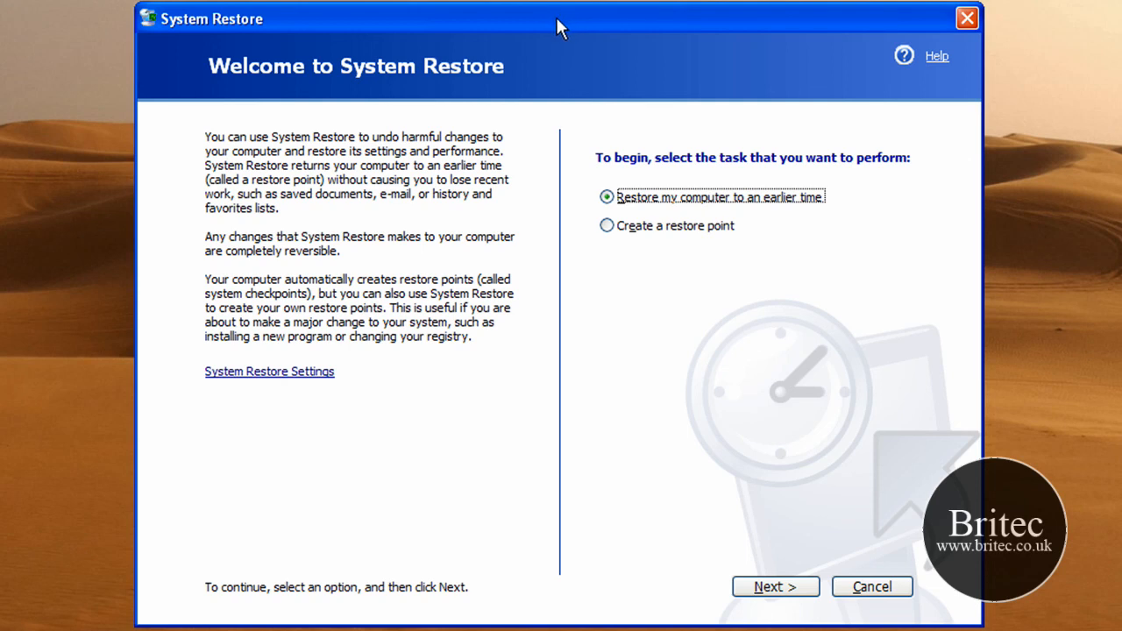
mouse_move(705, 14)
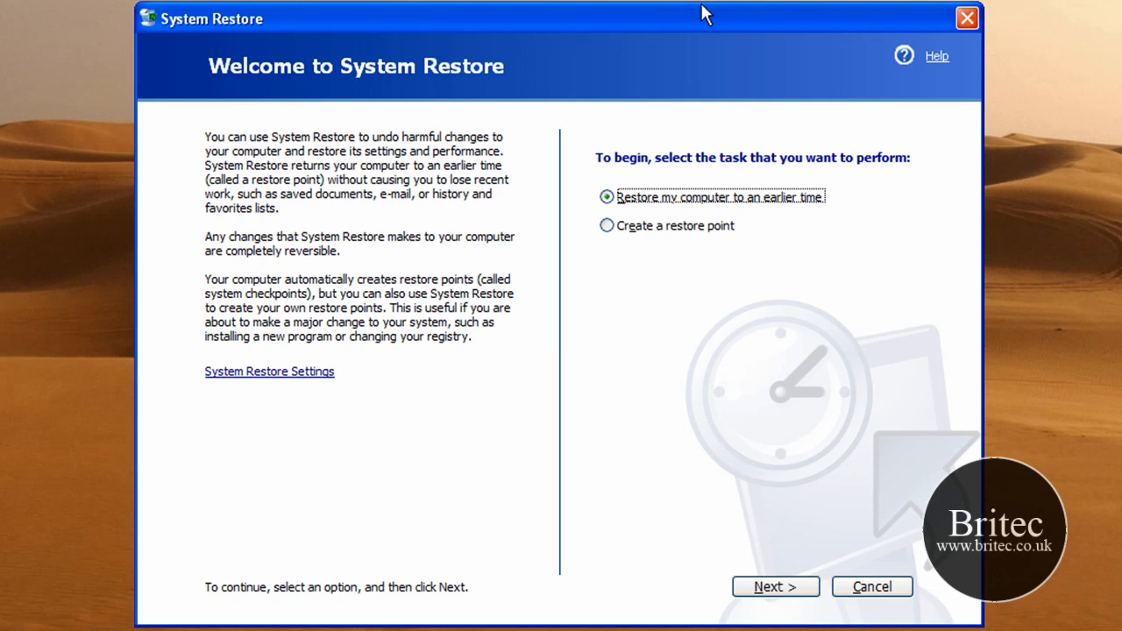